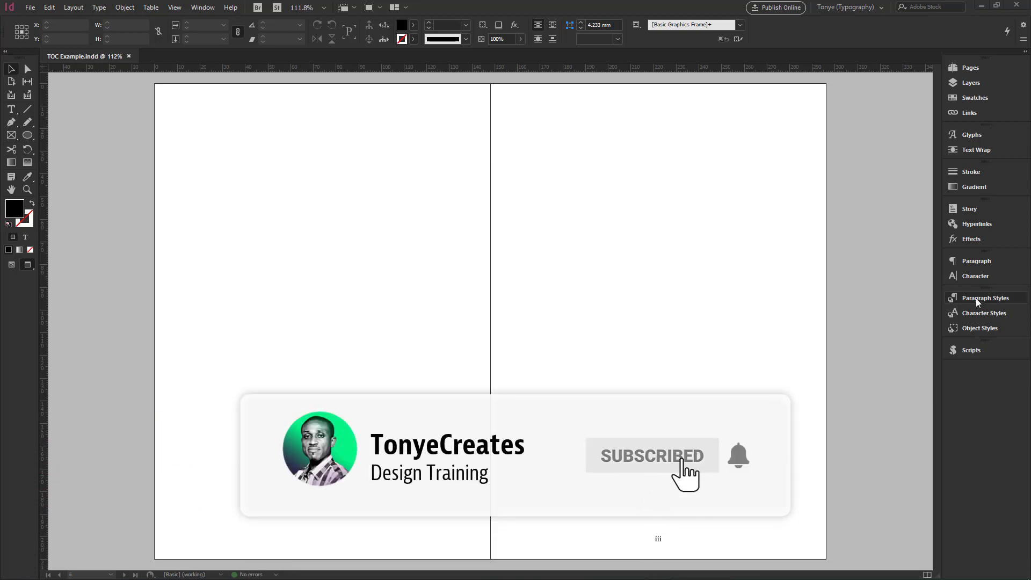
Step: Browse chapter spreads from the Pages panel, jumping to pages xiv–xv and the Chapter 3 Soak Up! spread
left_click(985, 297)
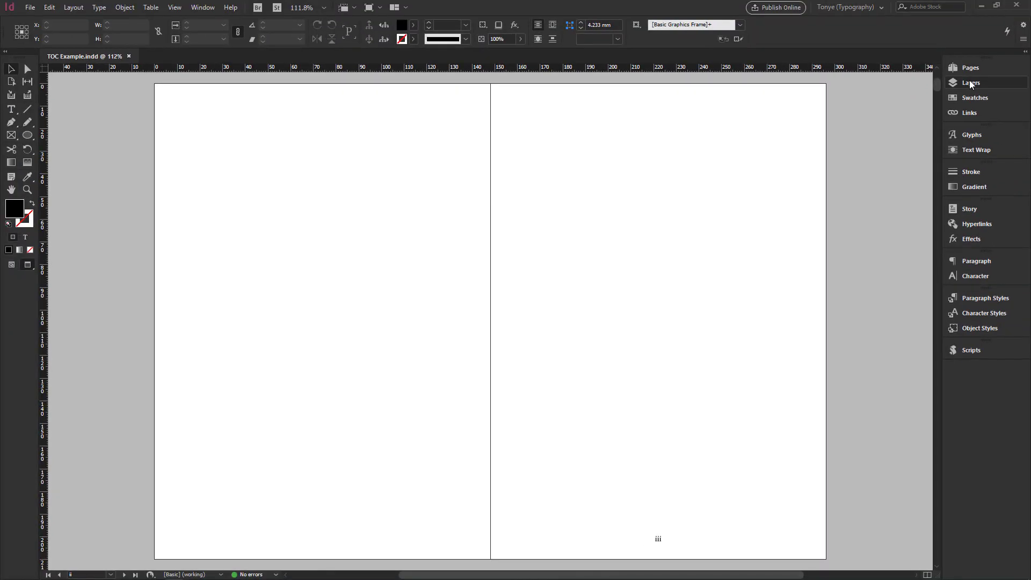
left_click(971, 68)
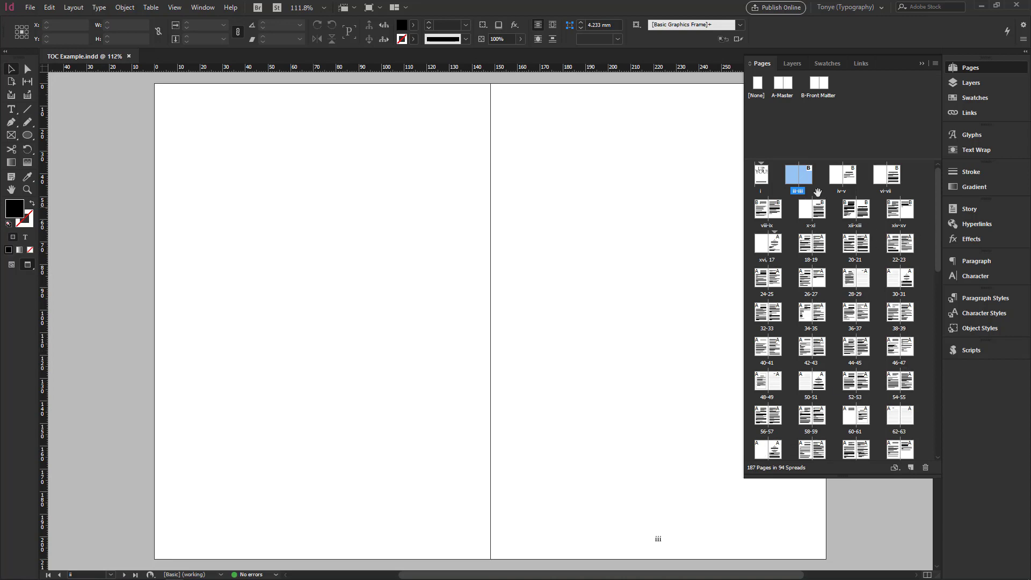
mouse_move(821, 213)
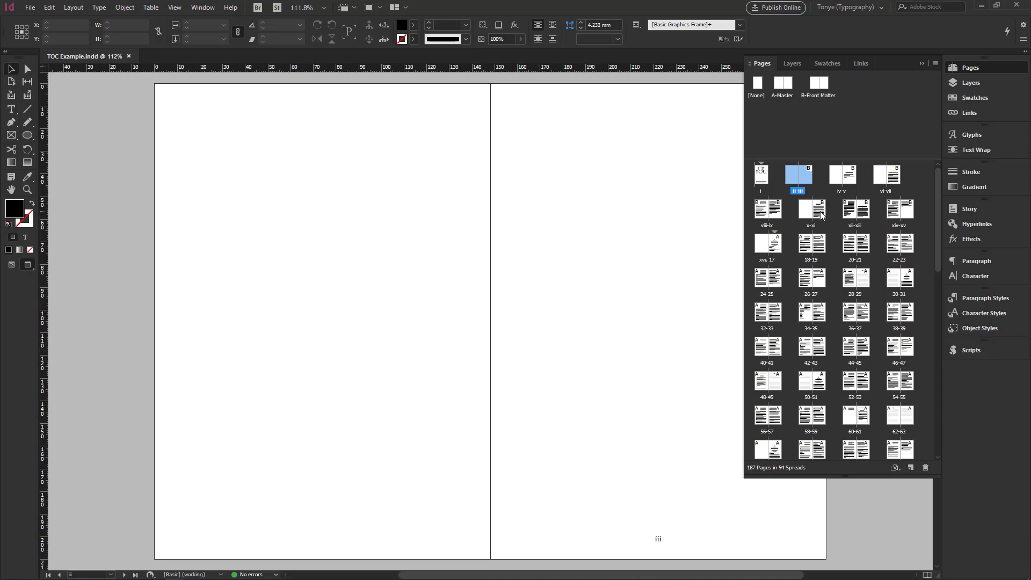
double_click(899, 211)
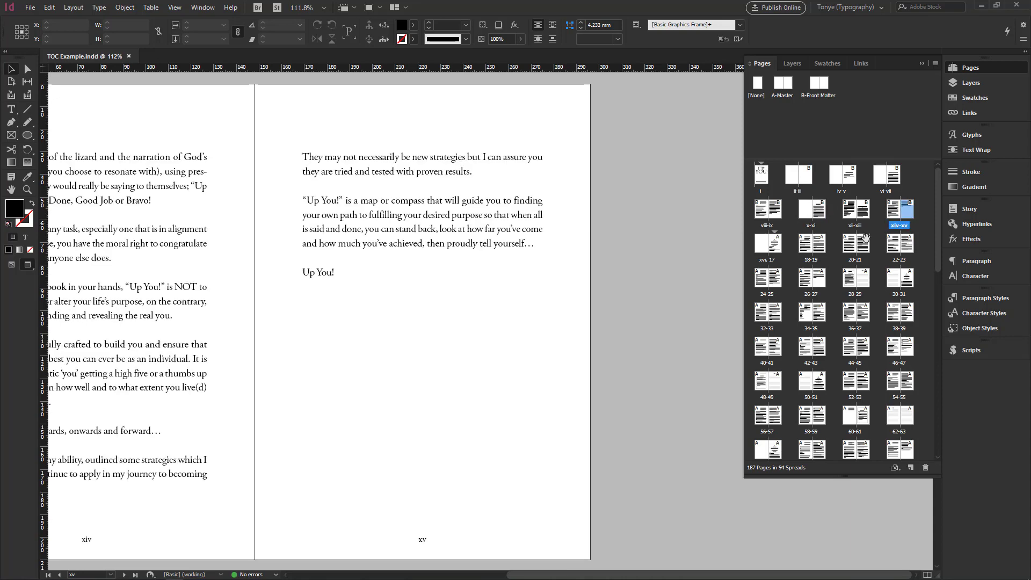
double_click(766, 244)
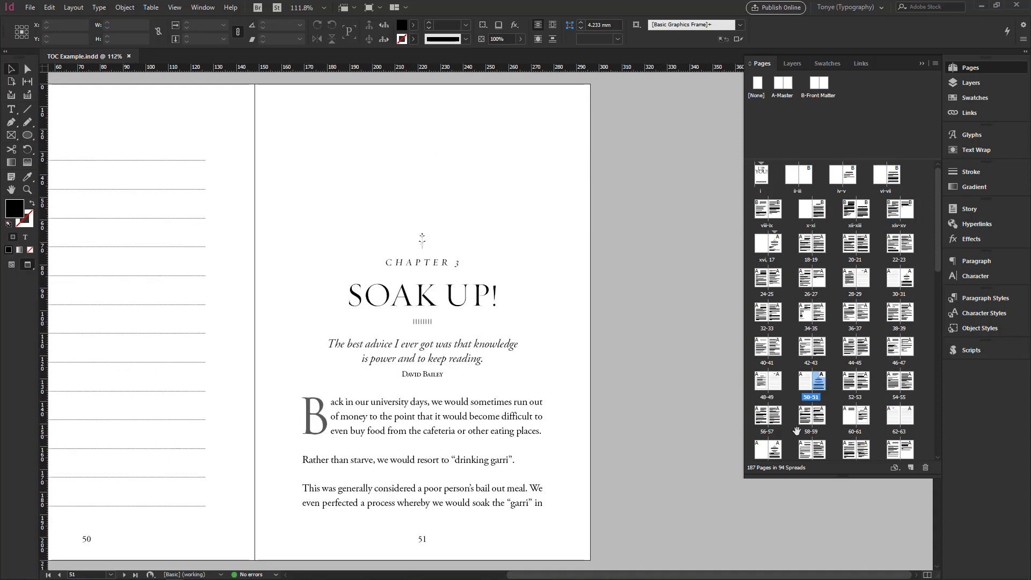
mouse_move(825, 450)
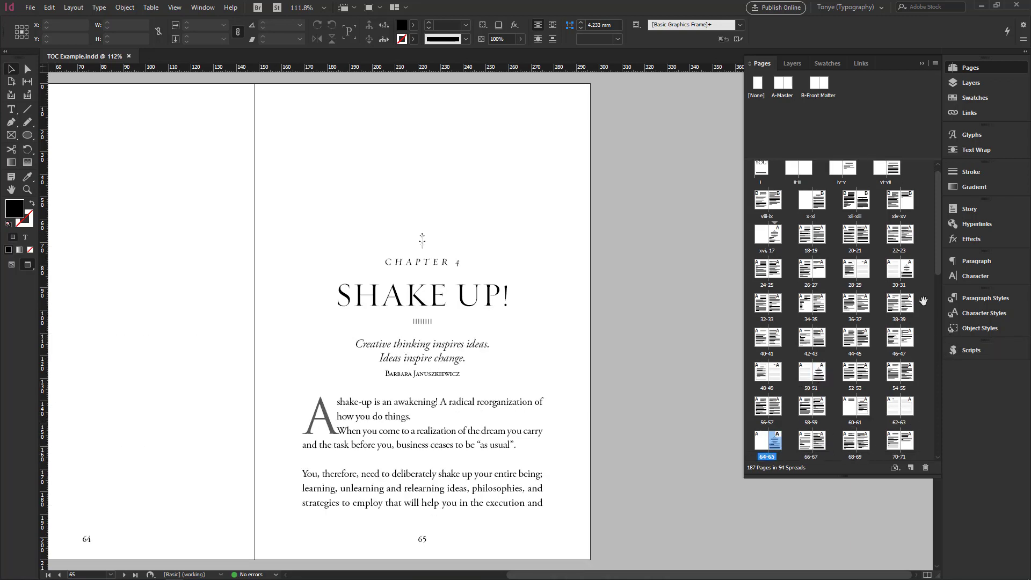
scroll("down", 3)
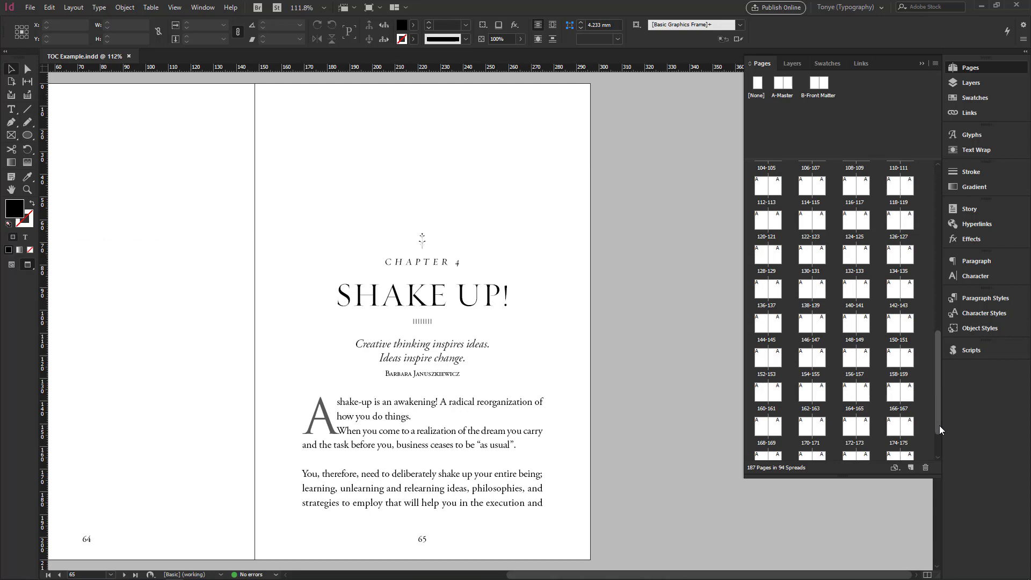
scroll("down", 3)
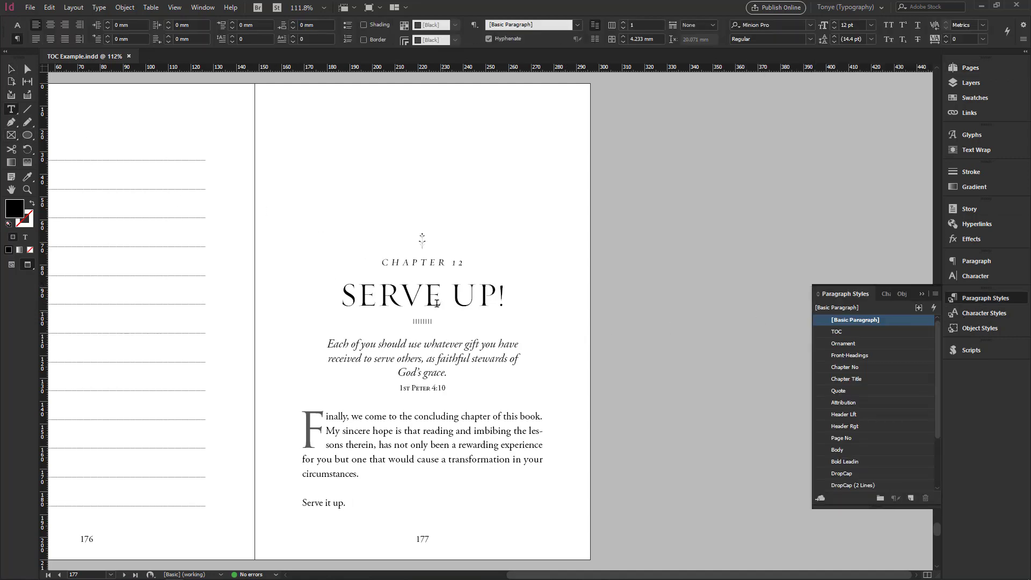
Step: Confirm the Serve Up! and Stand Up headings both use the Chapter Title paragraph style
left_click(848, 379)
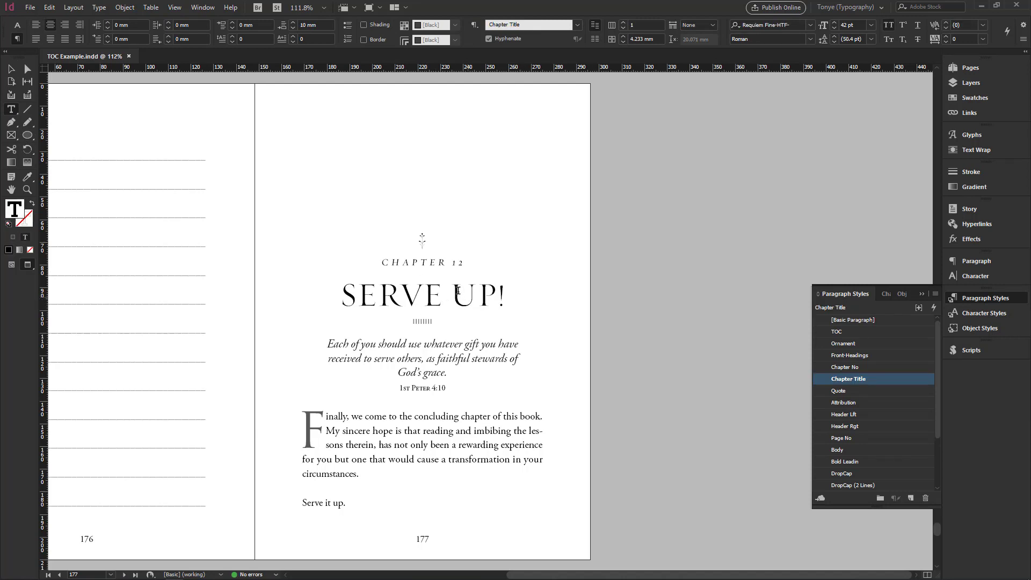
left_click_drag(342, 297, 398, 297)
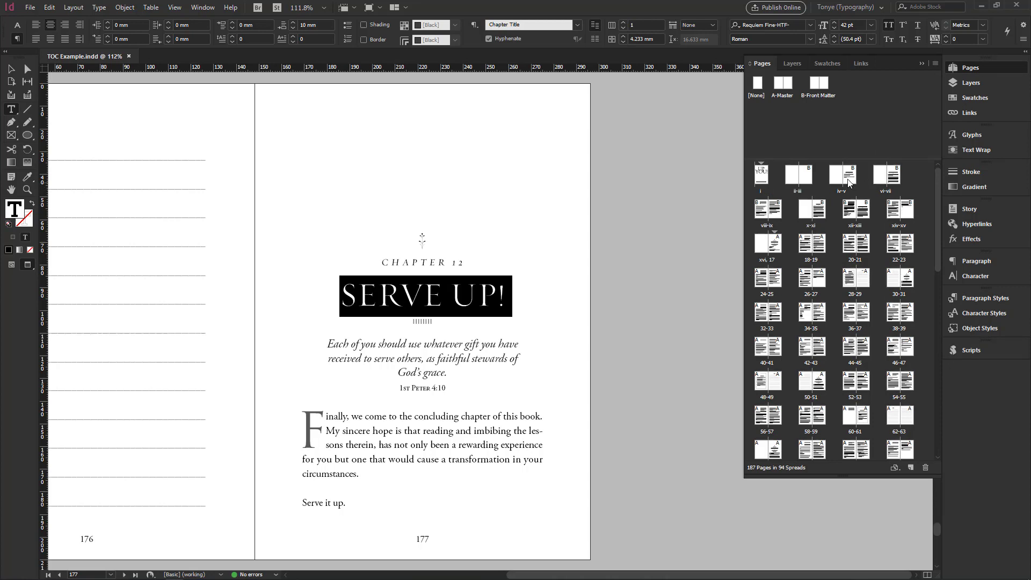
mouse_move(824, 217)
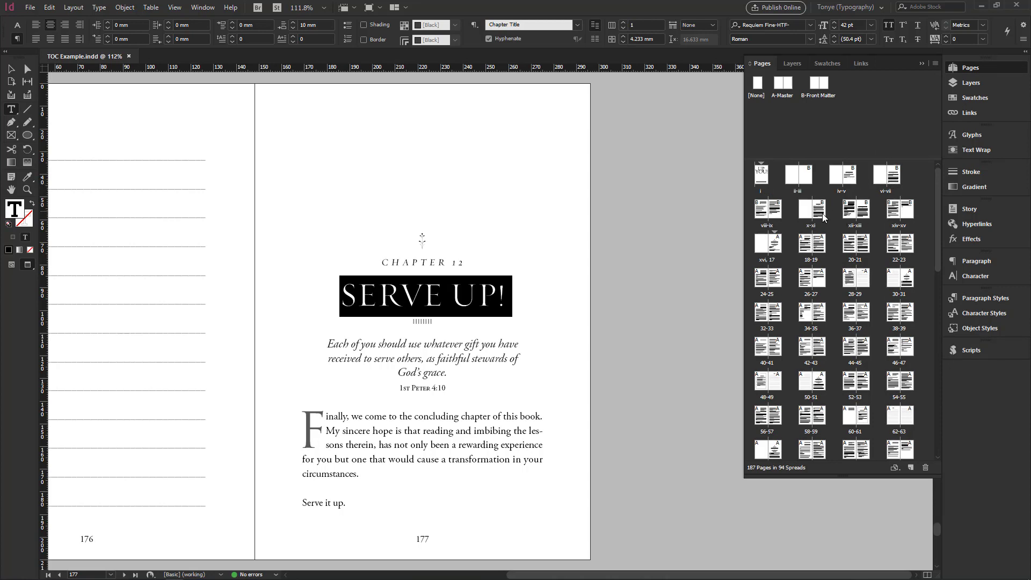
double_click(767, 247)
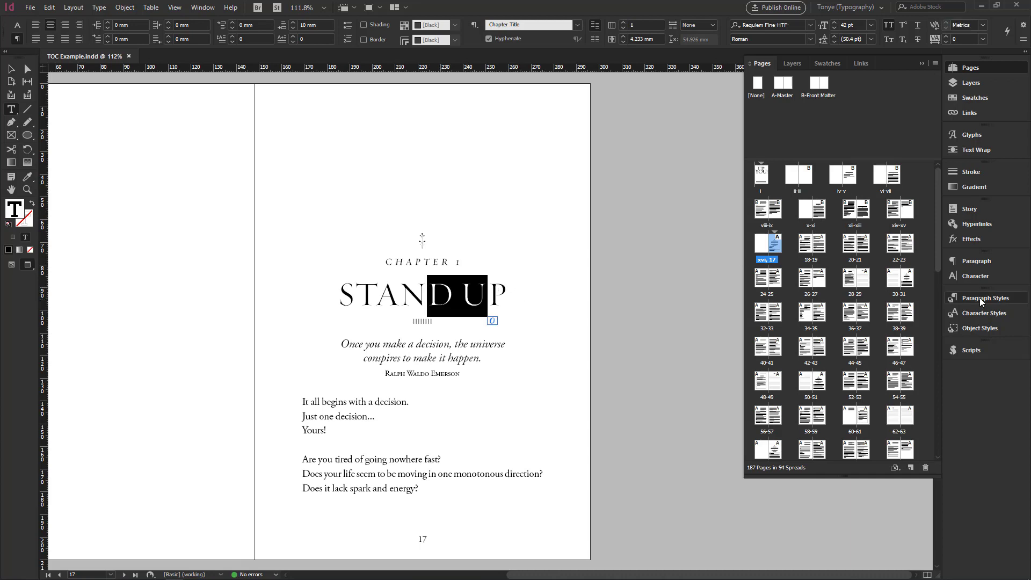
left_click(981, 298)
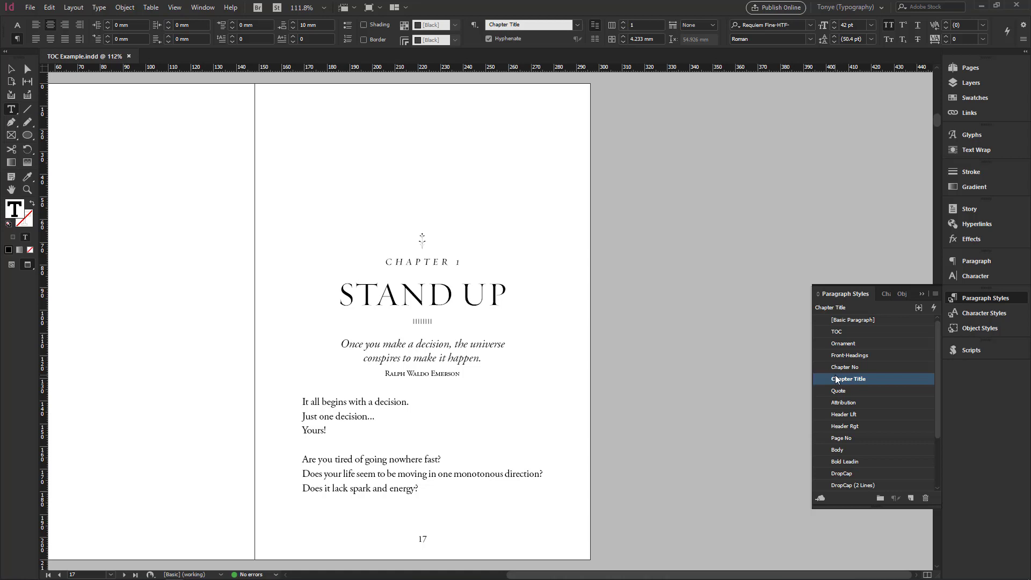
Step: Return to the Pages panel and jump to the blank front-matter spread
left_click(968, 67)
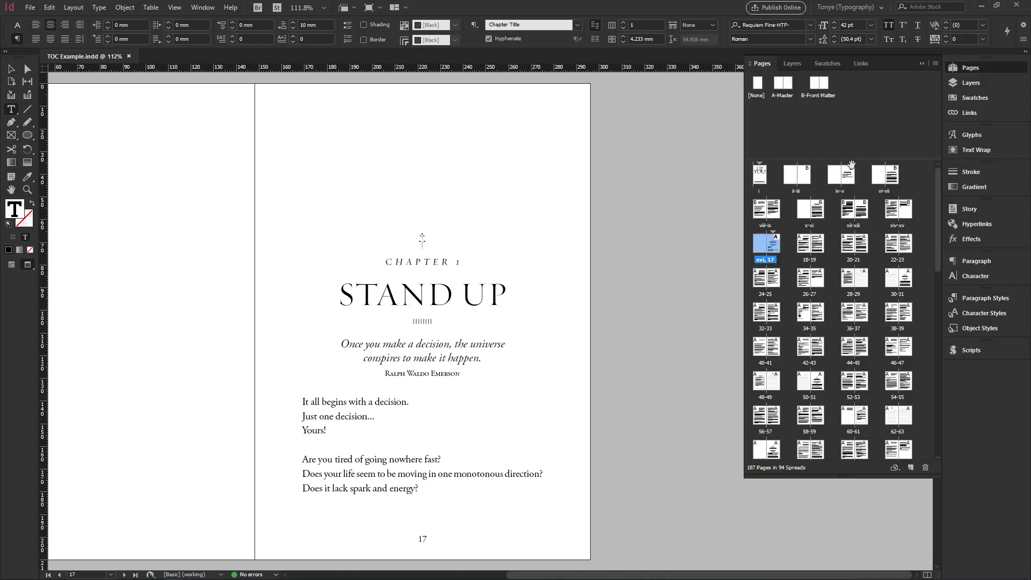
double_click(798, 175)
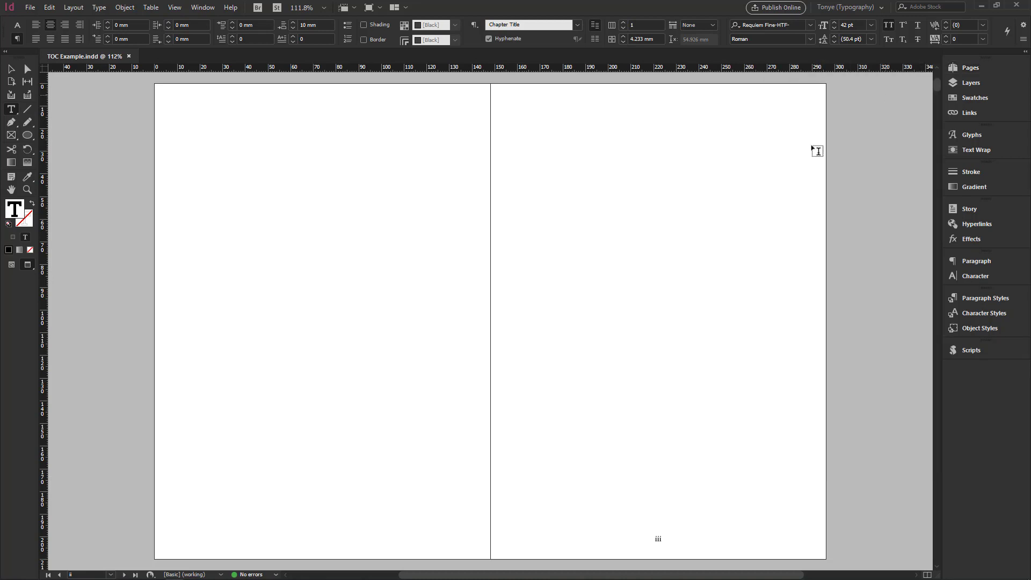
Step: Bring up Layout > Table of Contents and switch the TOC Style preset to [Default]
left_click(11, 69)
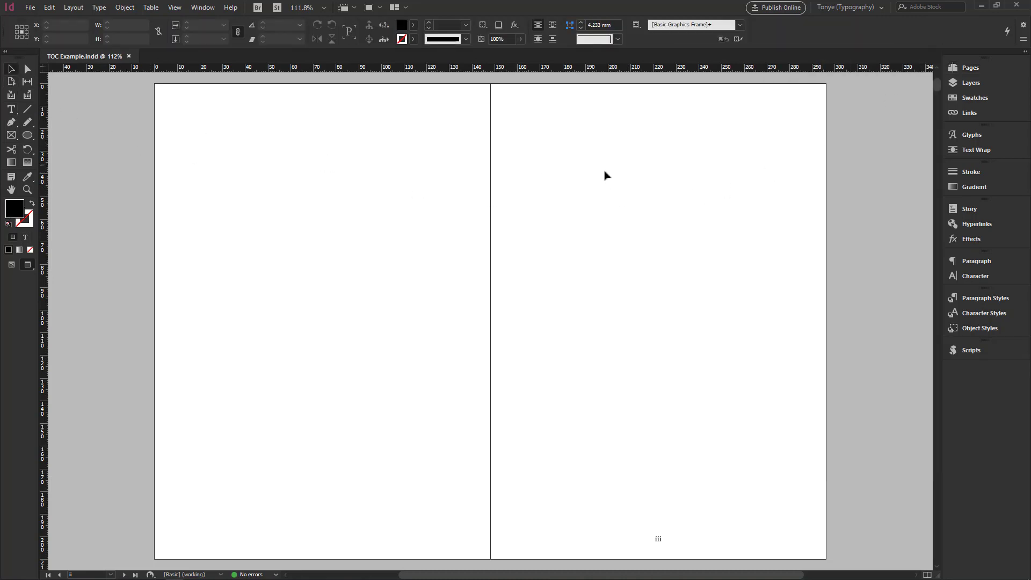
left_click(73, 8)
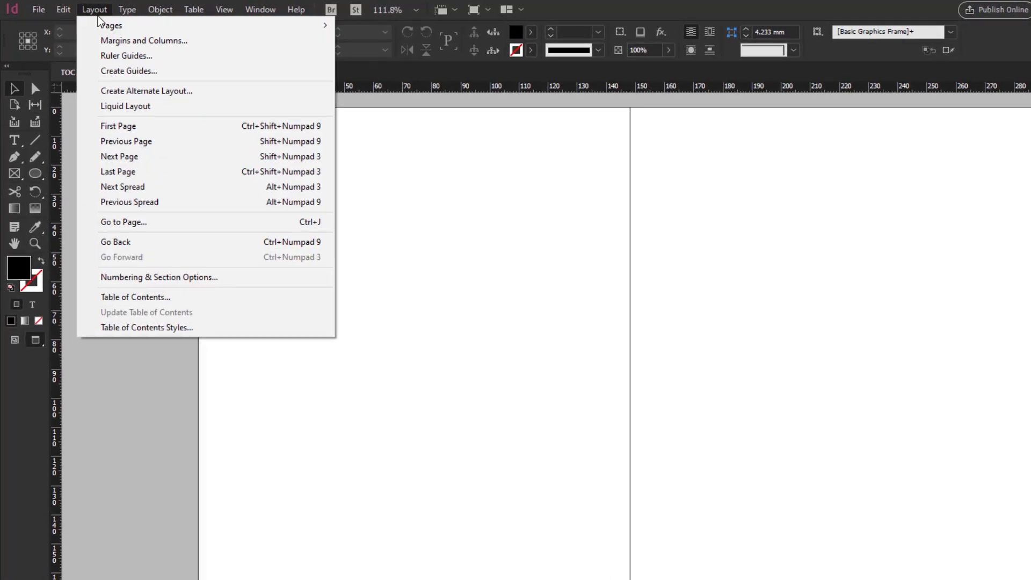
left_click(136, 297)
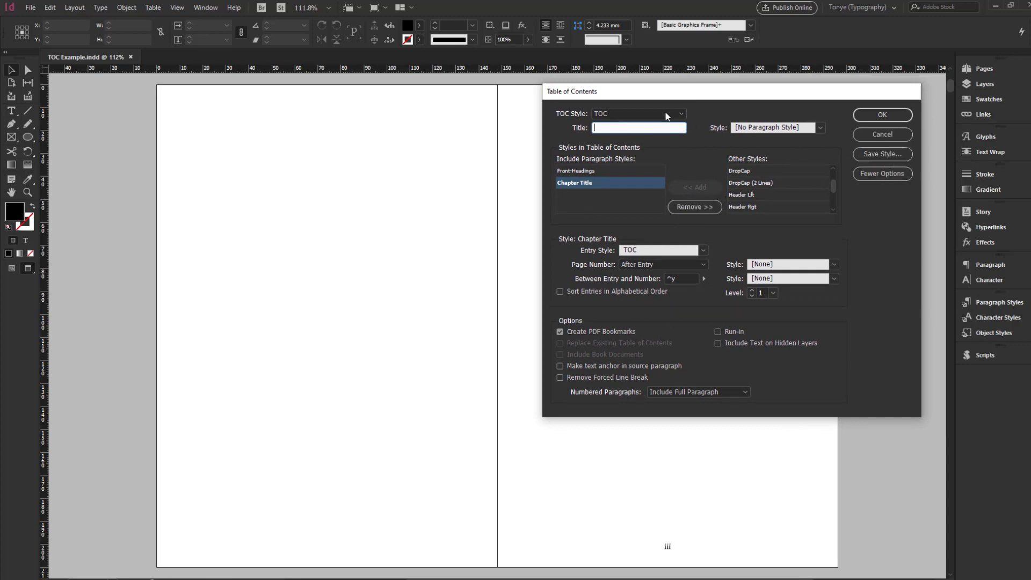
left_click(682, 113)
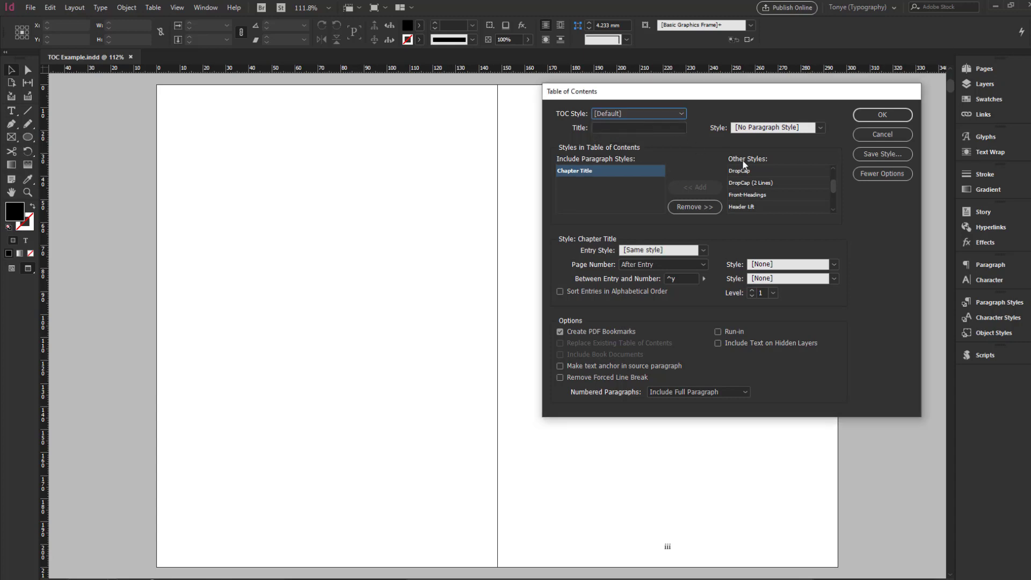
Step: Remove Chapter Title, choose the TOC preset, and remove Front-Headings so no styles are included
left_click(694, 206)
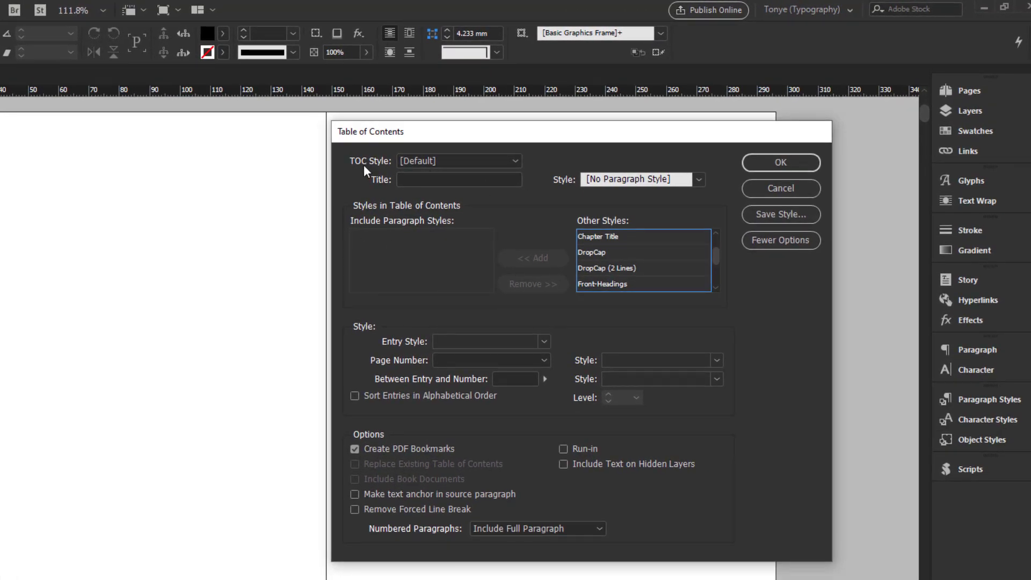
left_click(459, 160)
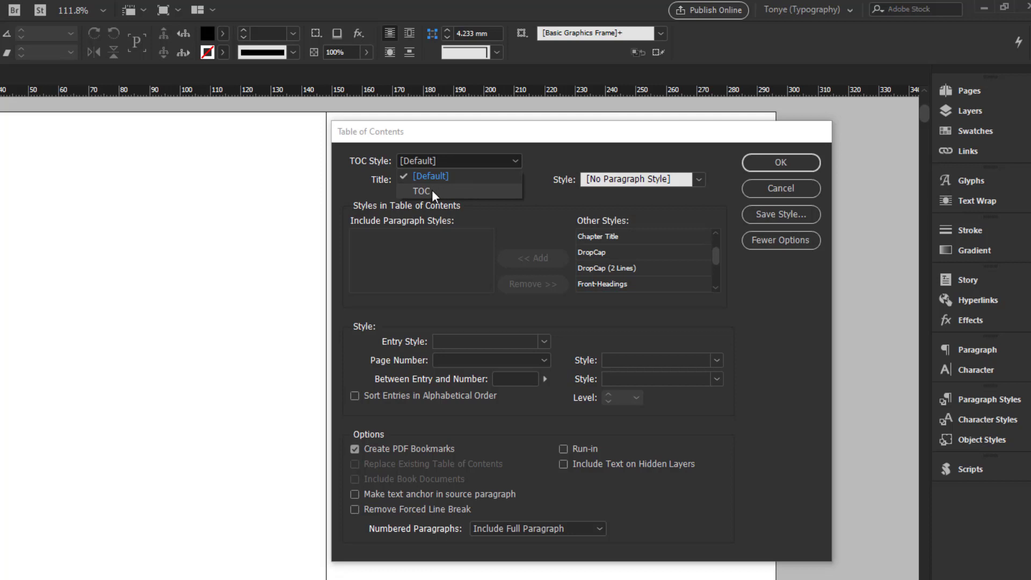
left_click(420, 191)
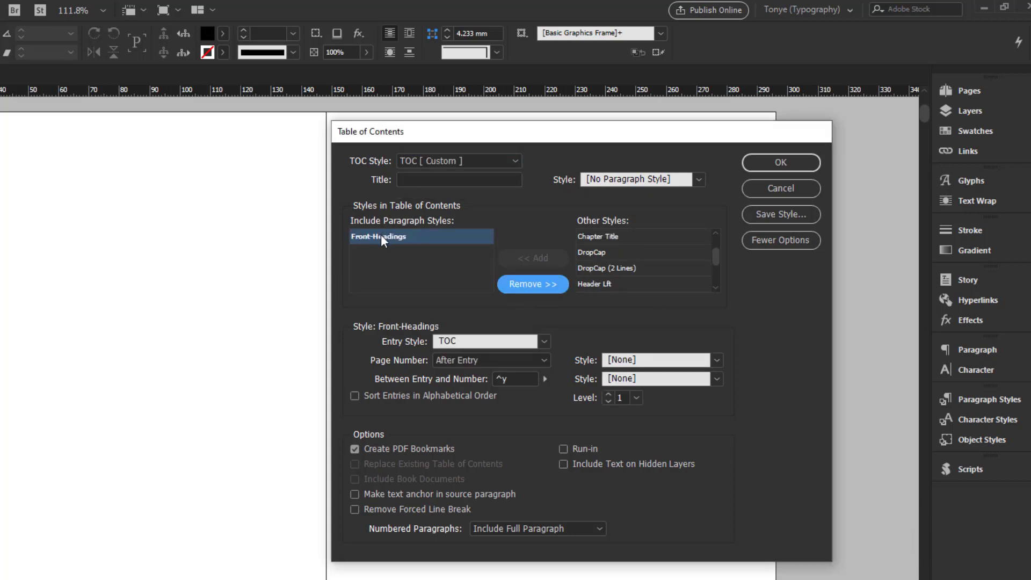
left_click(532, 283)
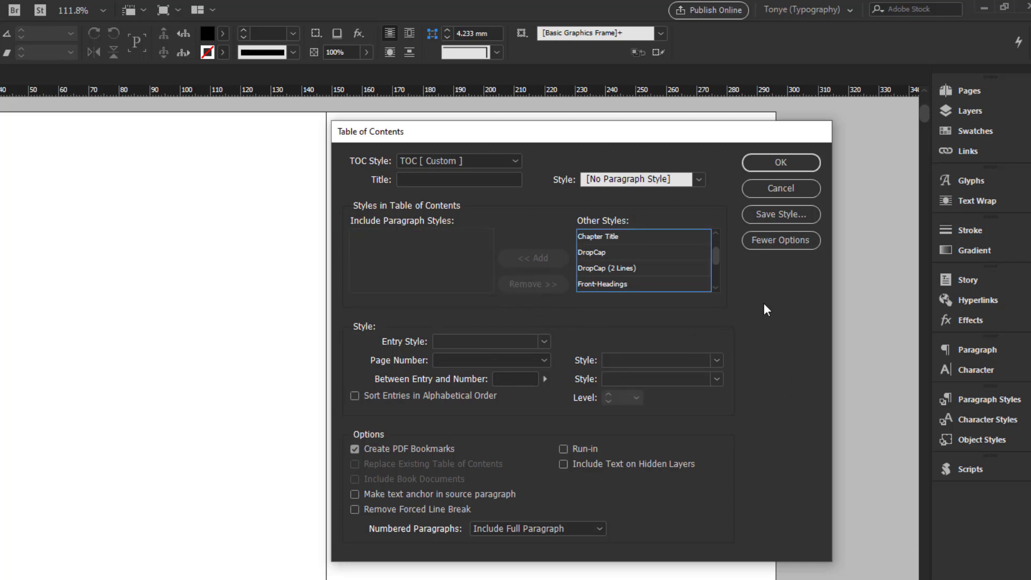
mouse_move(709, 306)
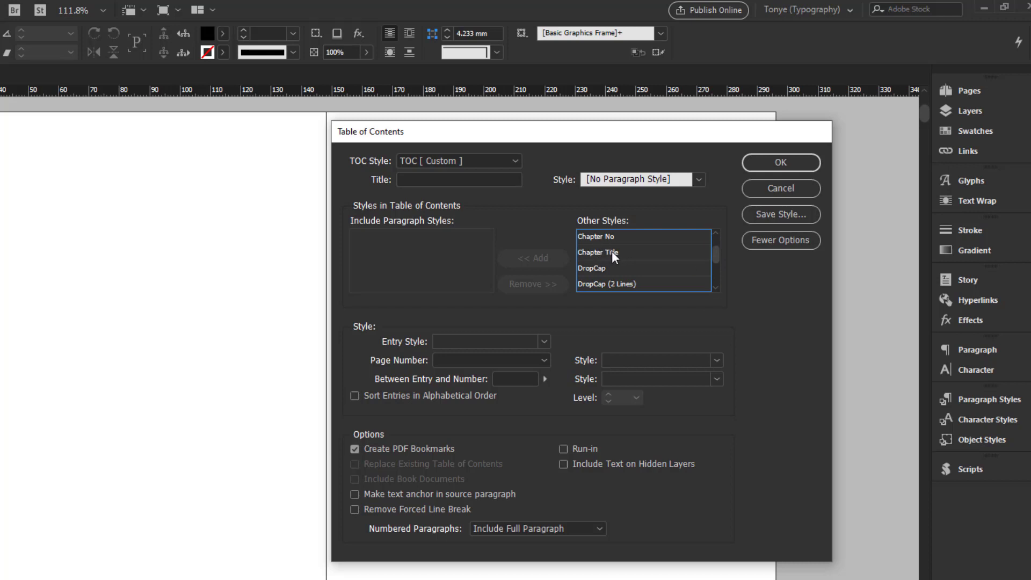
mouse_move(618, 257)
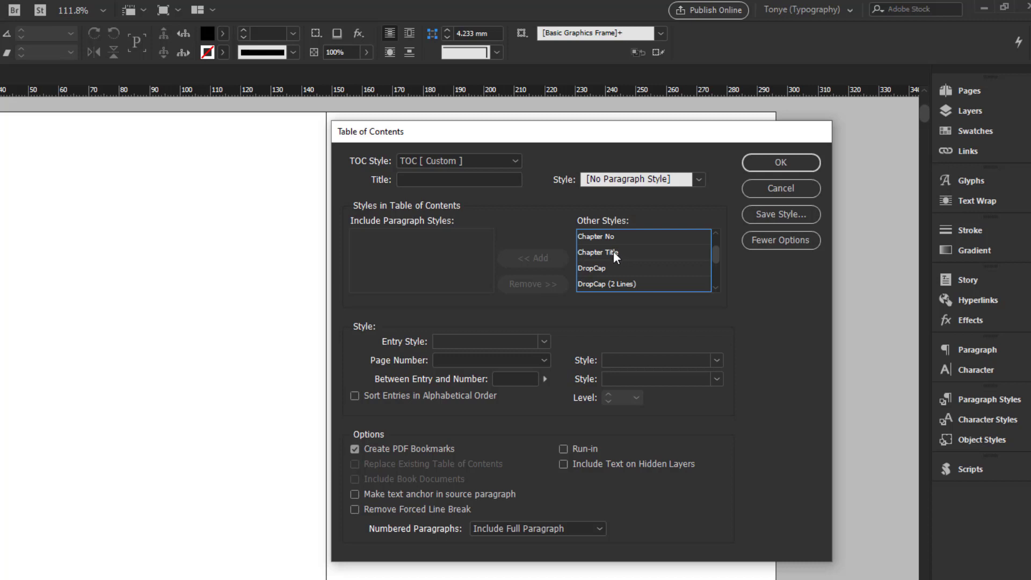
mouse_move(611, 255)
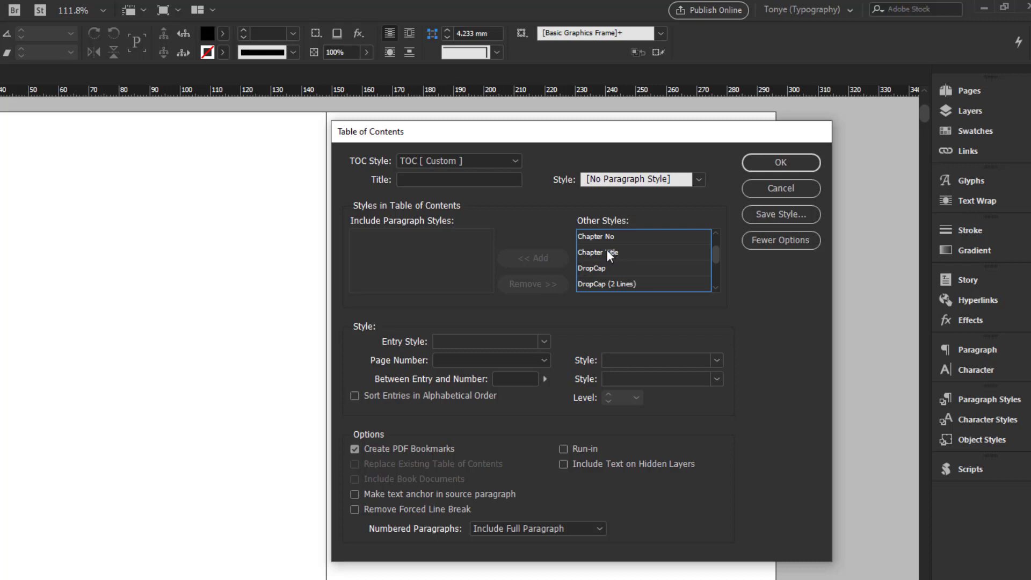
mouse_move(606, 259)
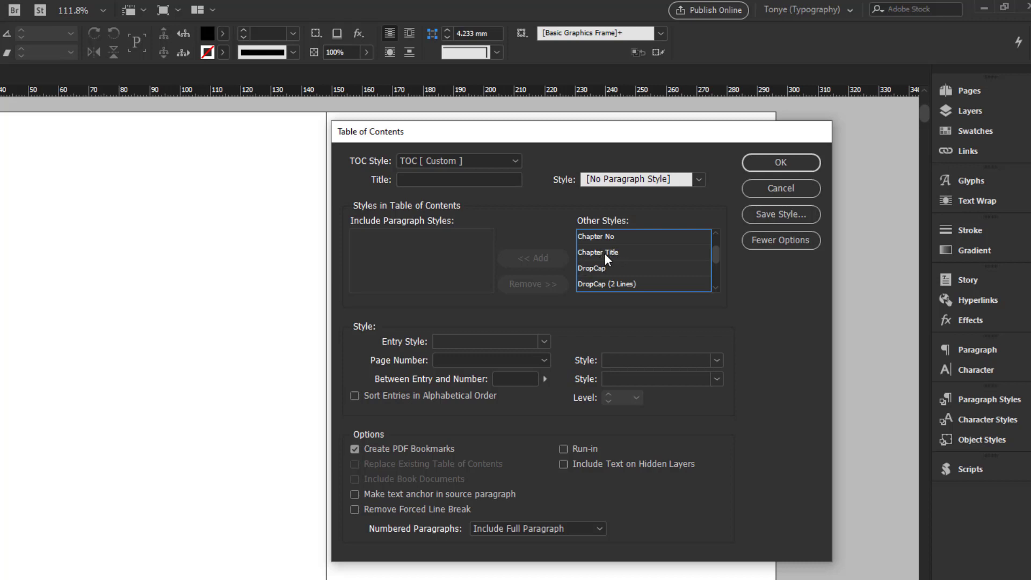
Step: Include Chapter Title entries in the contents and format them with the TOC entry style
left_click(599, 251)
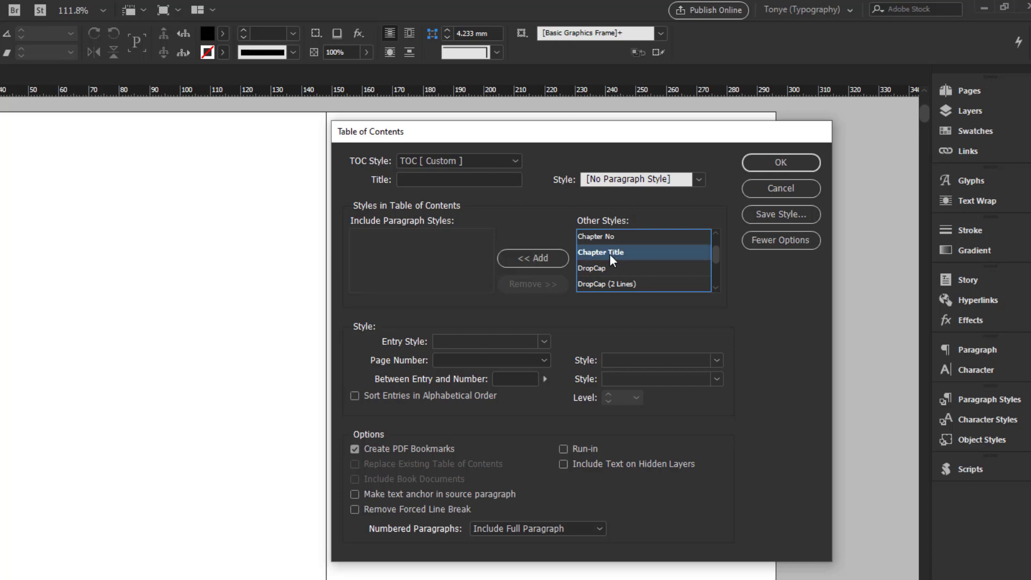
left_click(533, 258)
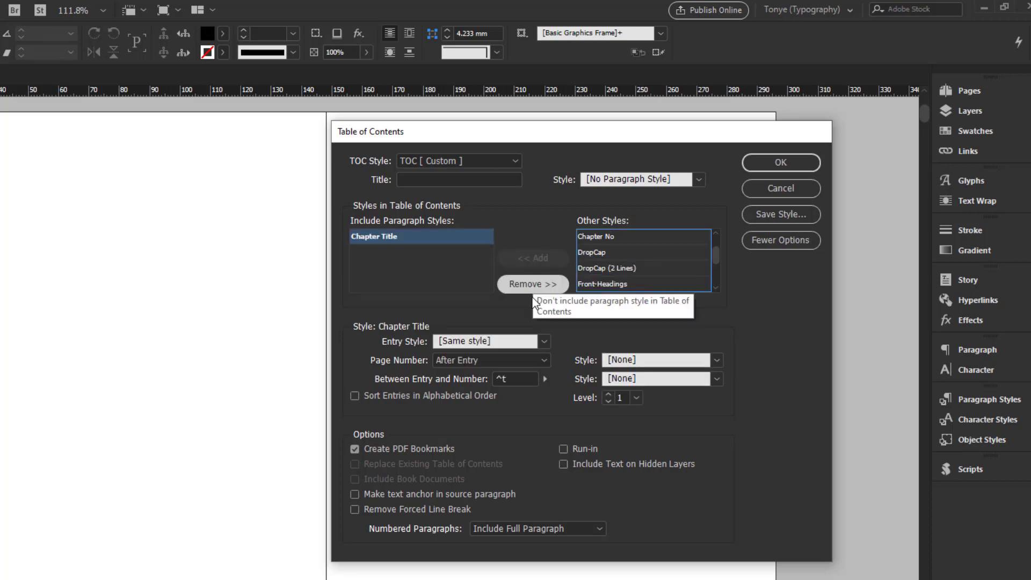
mouse_move(676, 215)
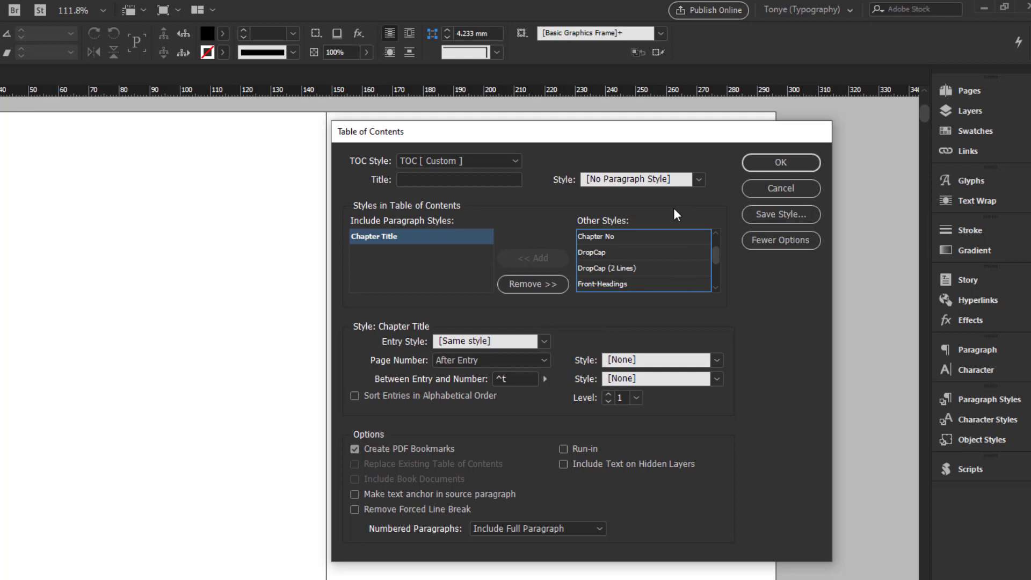
mouse_move(372, 340)
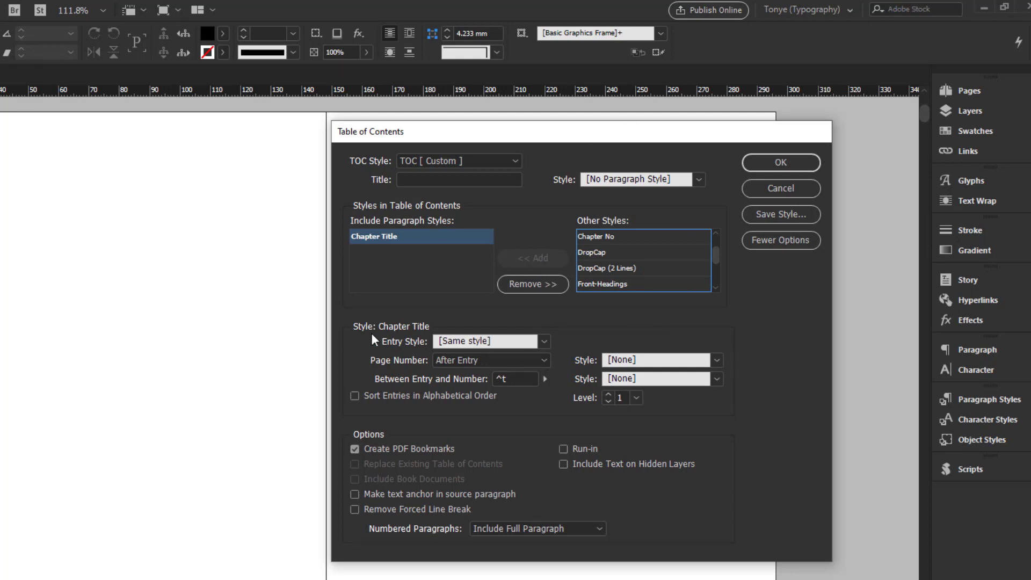
mouse_move(365, 337)
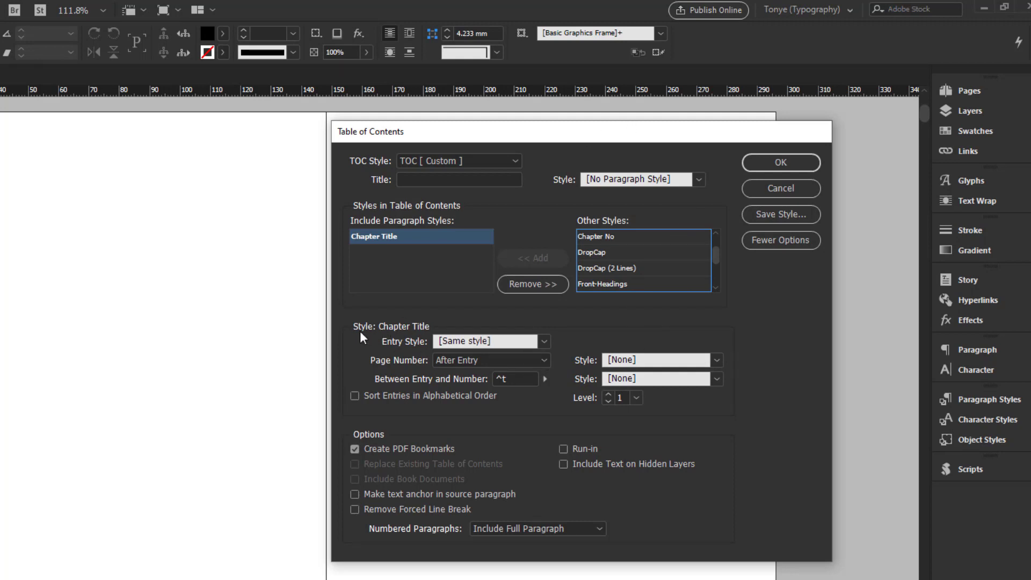
mouse_move(540, 343)
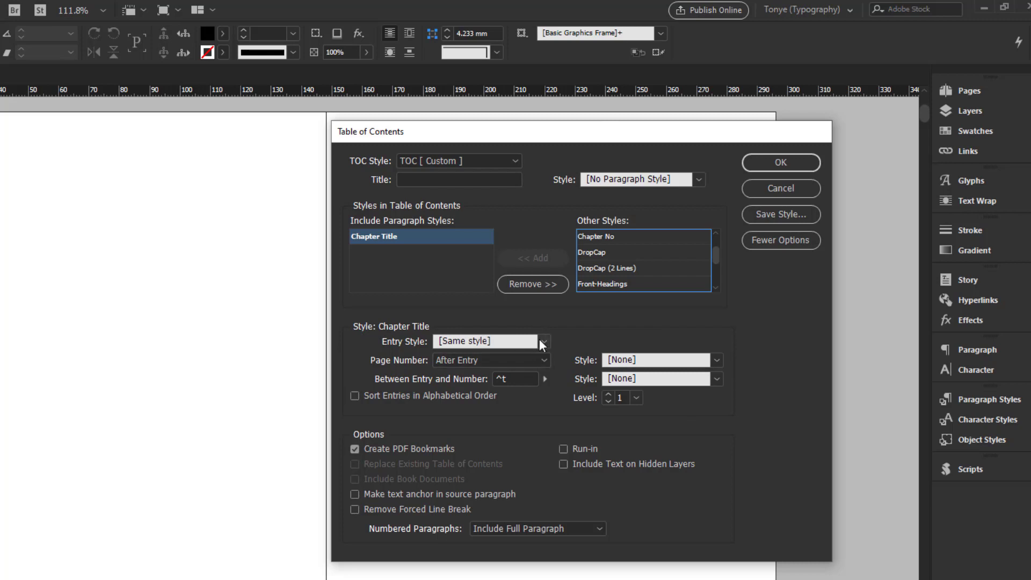
left_click(544, 340)
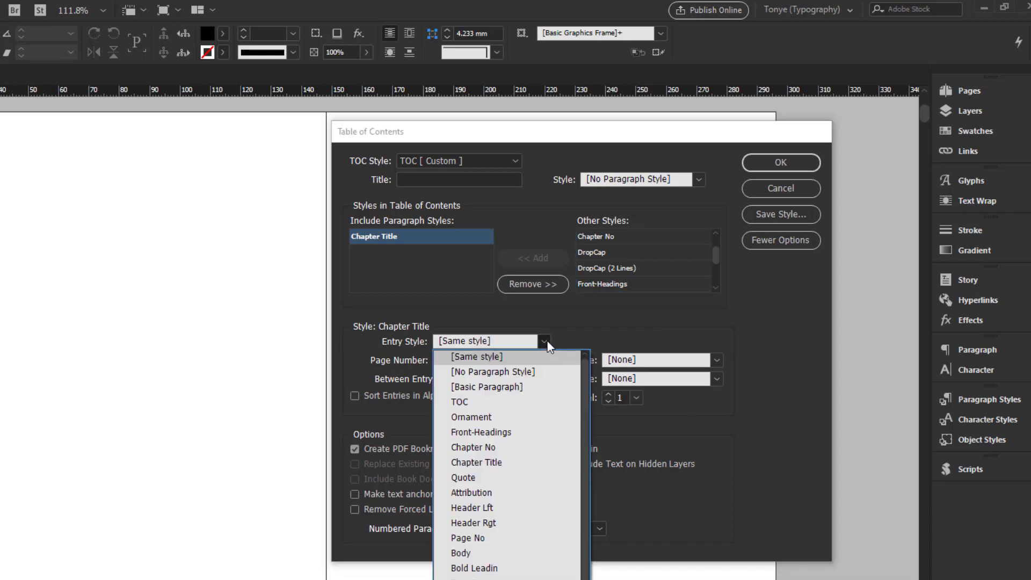
mouse_move(472, 402)
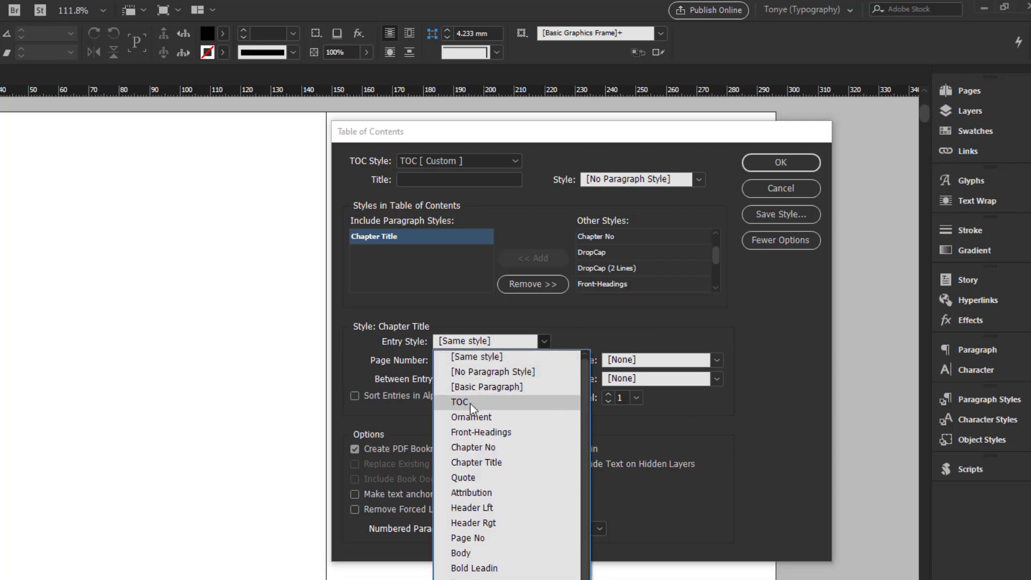
left_click(459, 402)
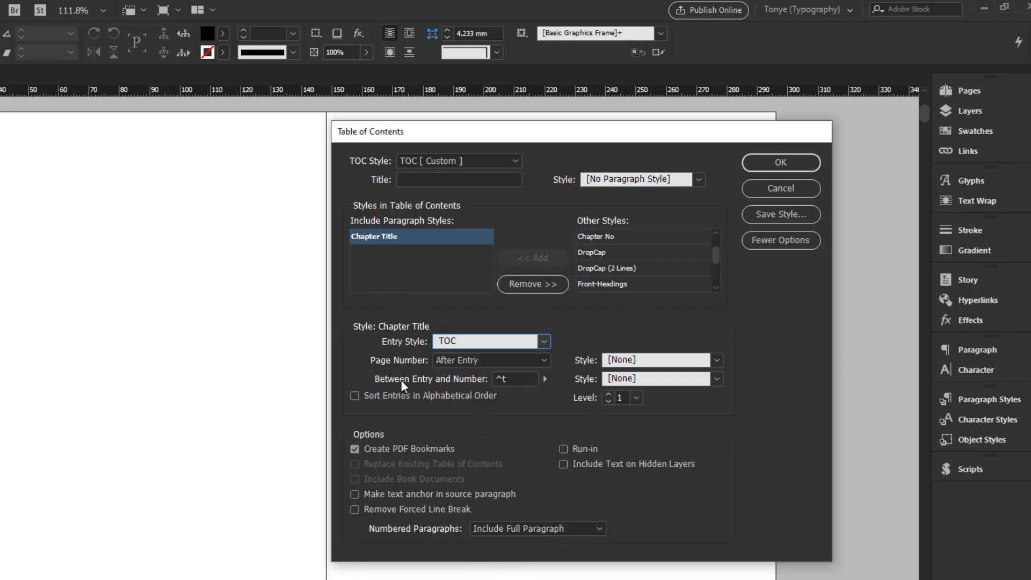
mouse_move(387, 373)
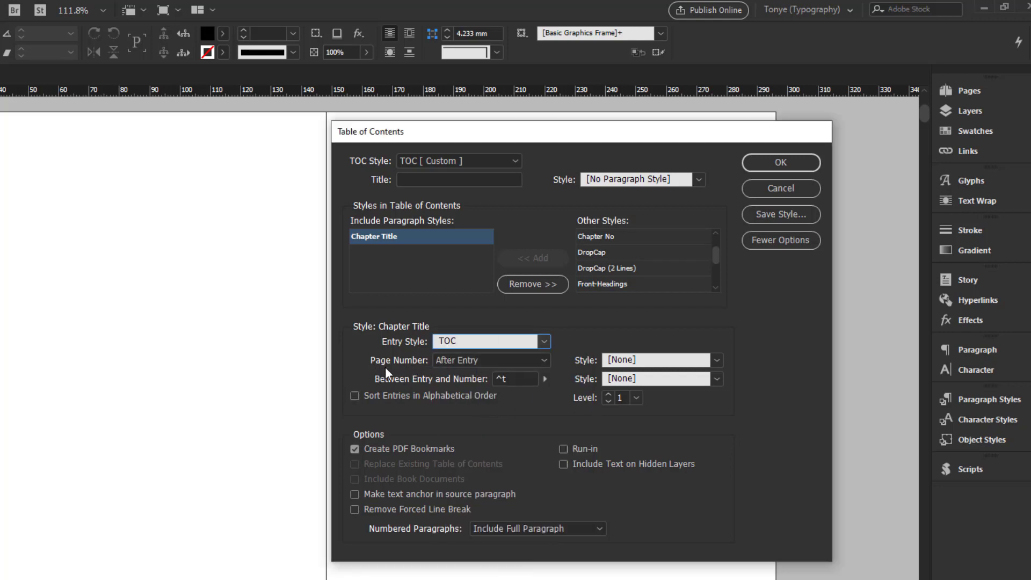
Step: Keep page numbers after each entry, separated by a Right Indent Tab
left_click(489, 360)
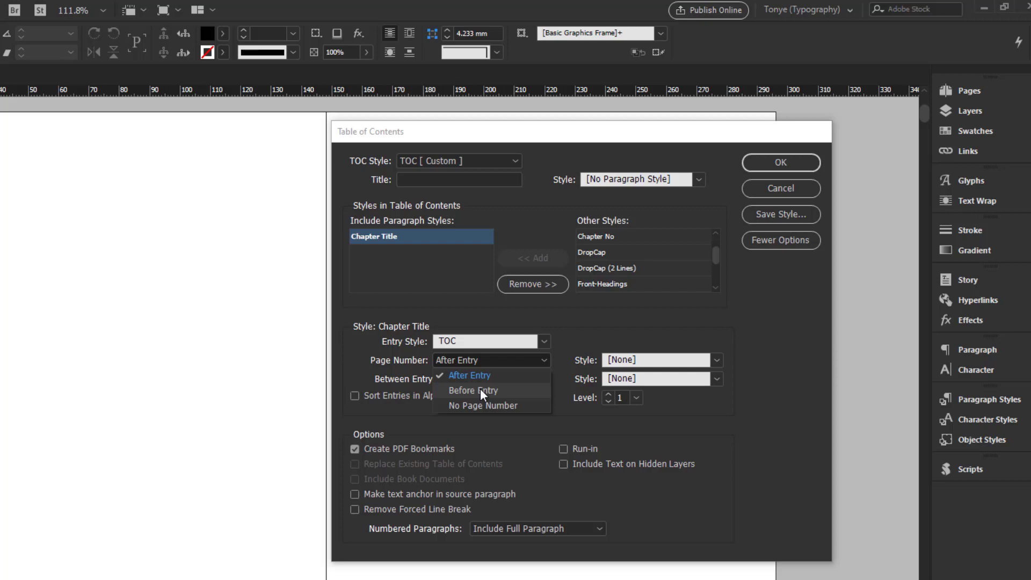
mouse_move(488, 399)
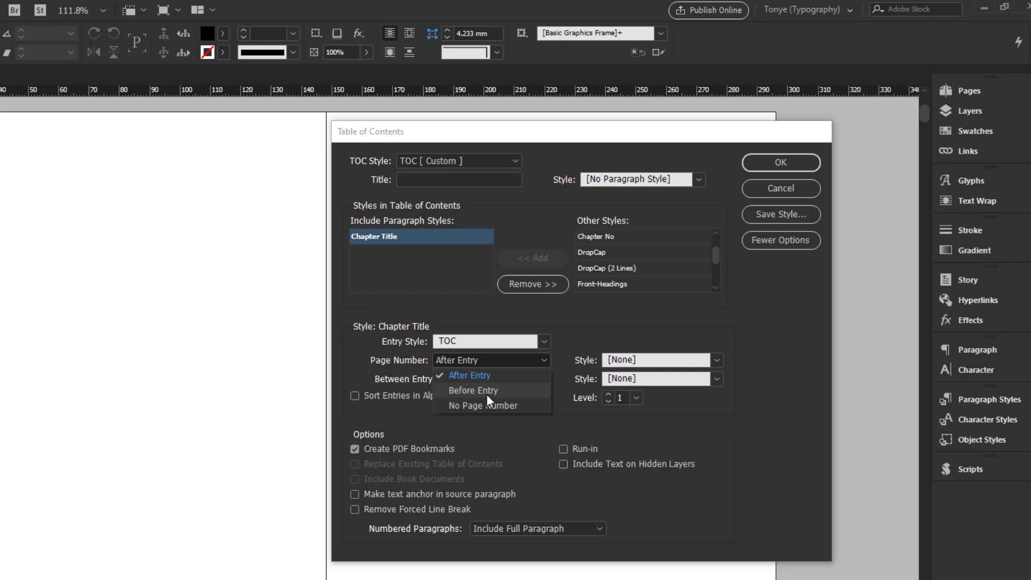
left_click(469, 376)
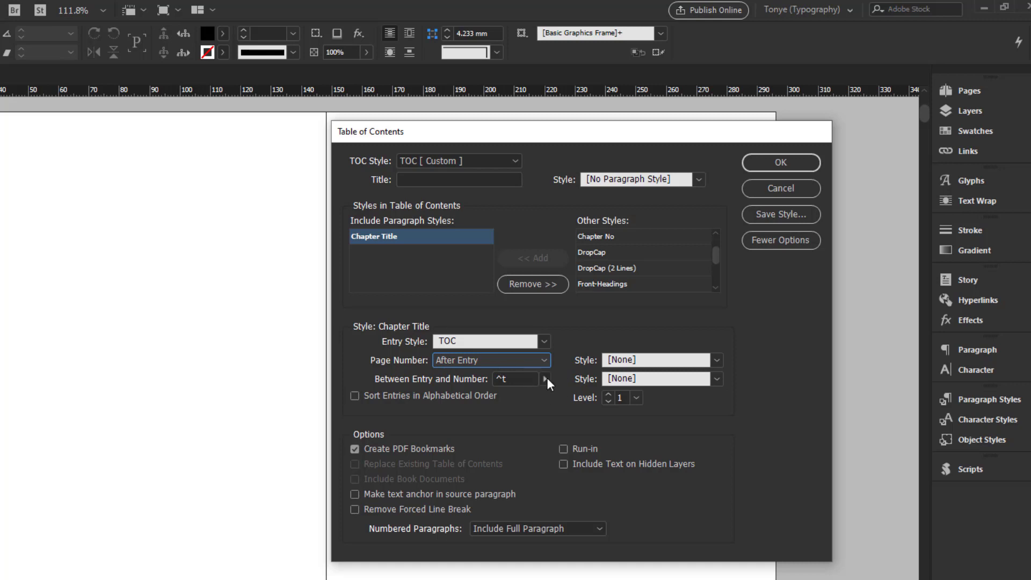
left_click(515, 379)
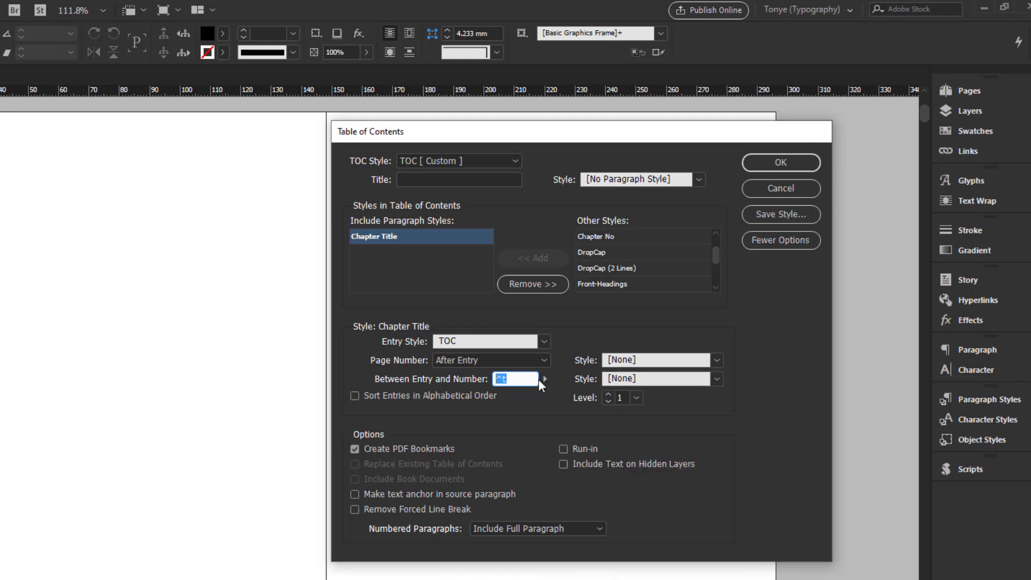
left_click(543, 378)
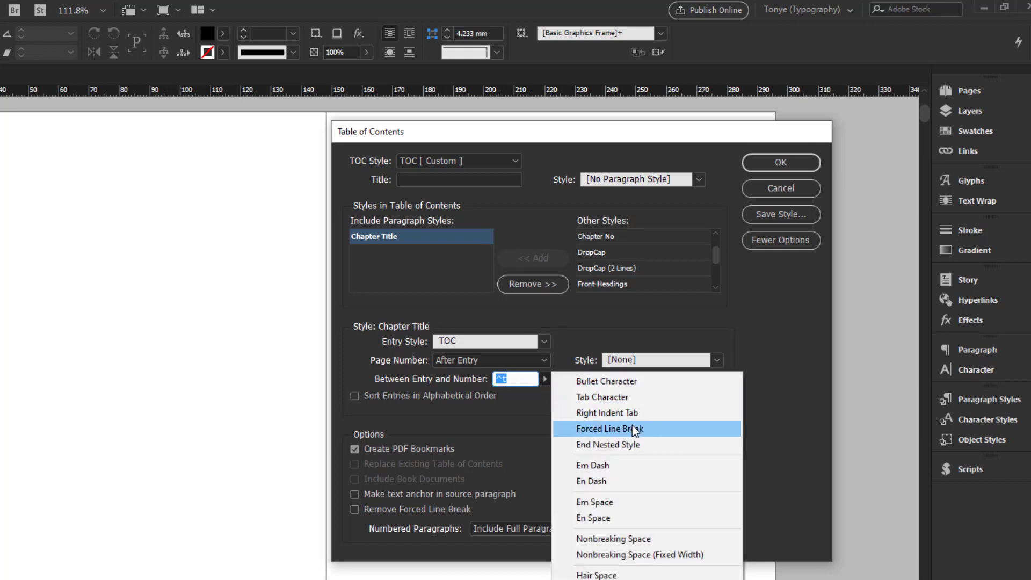
mouse_move(645, 412)
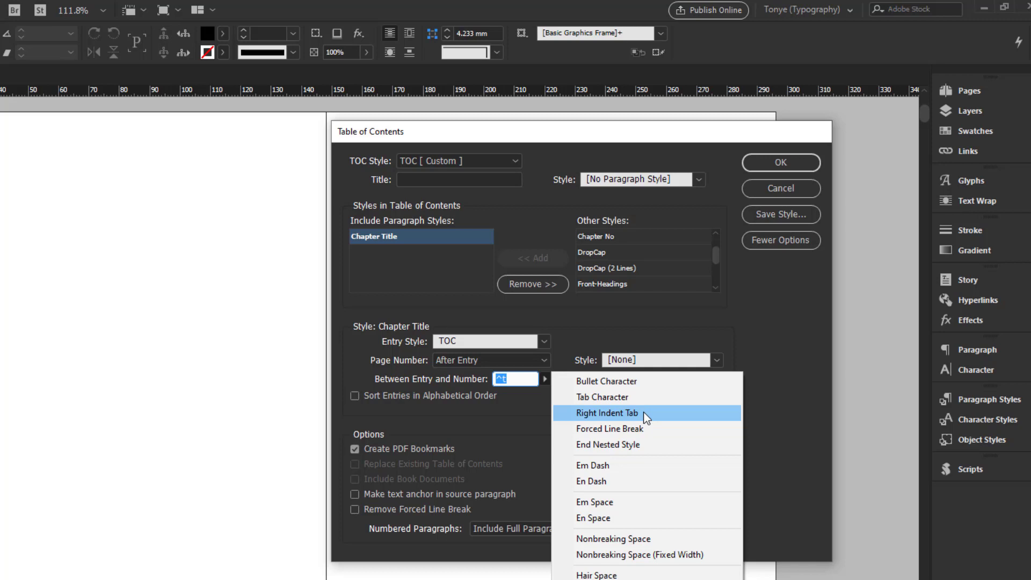
left_click(607, 413)
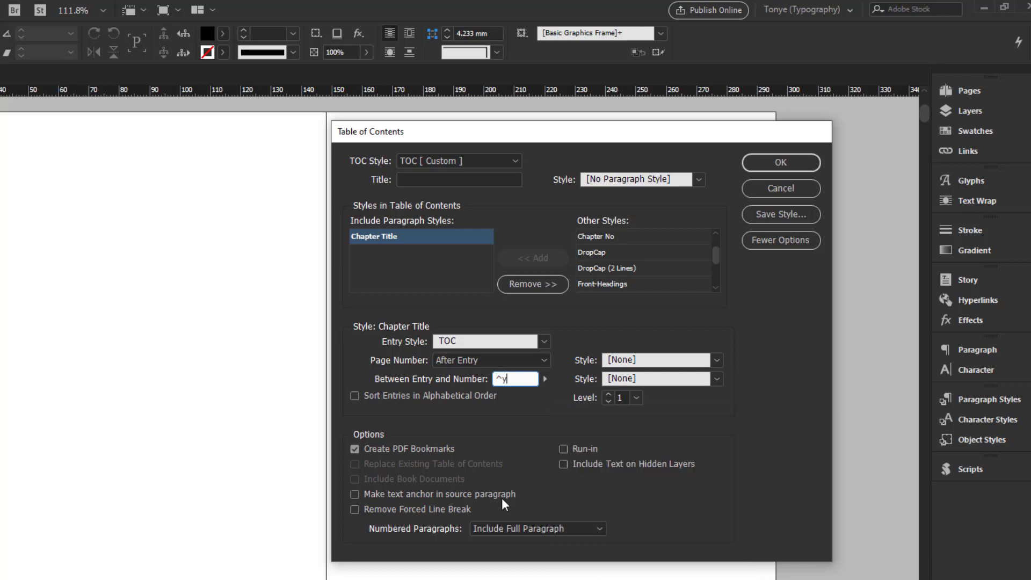
mouse_move(591, 374)
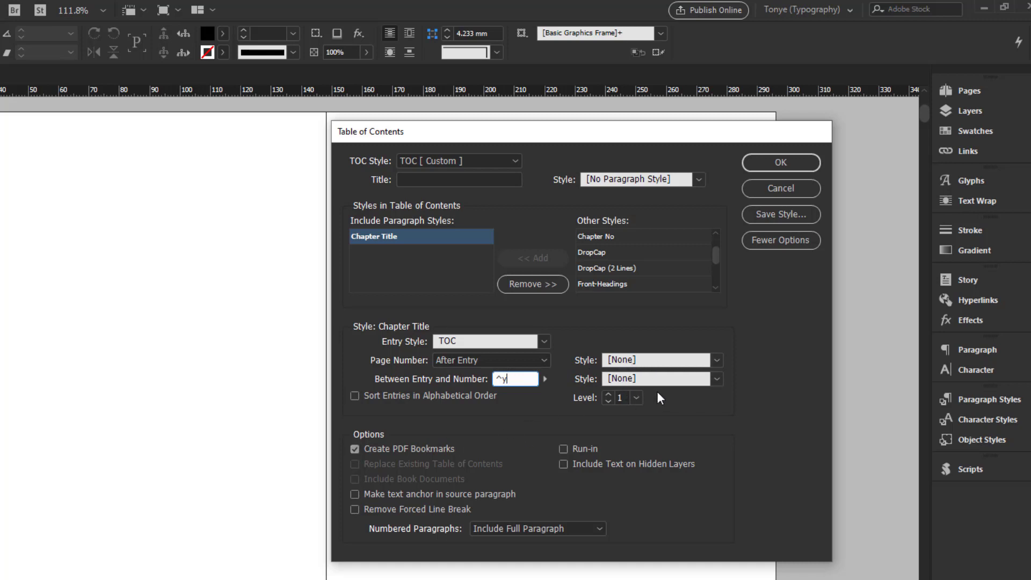
mouse_move(761, 360)
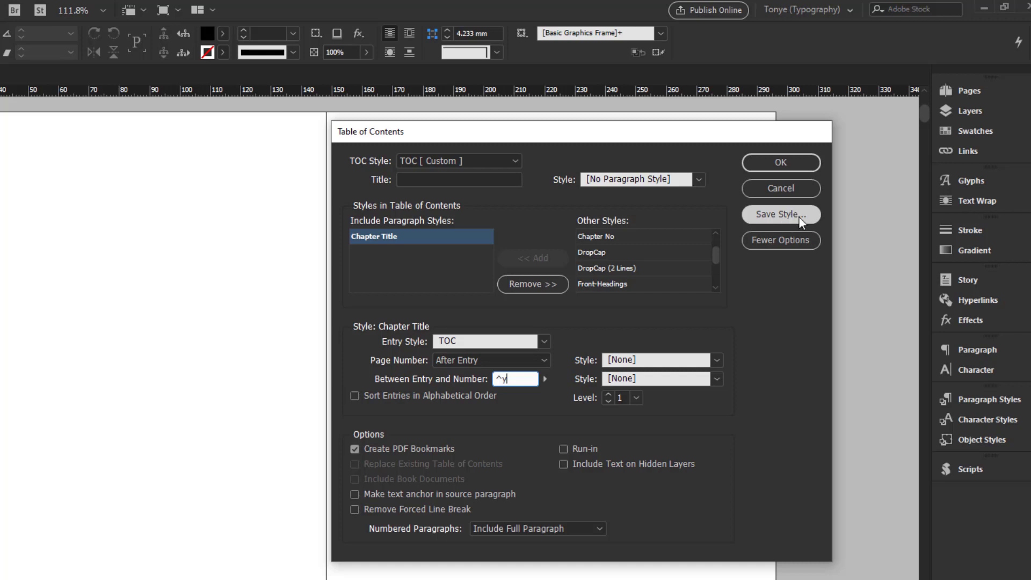
mouse_move(793, 221)
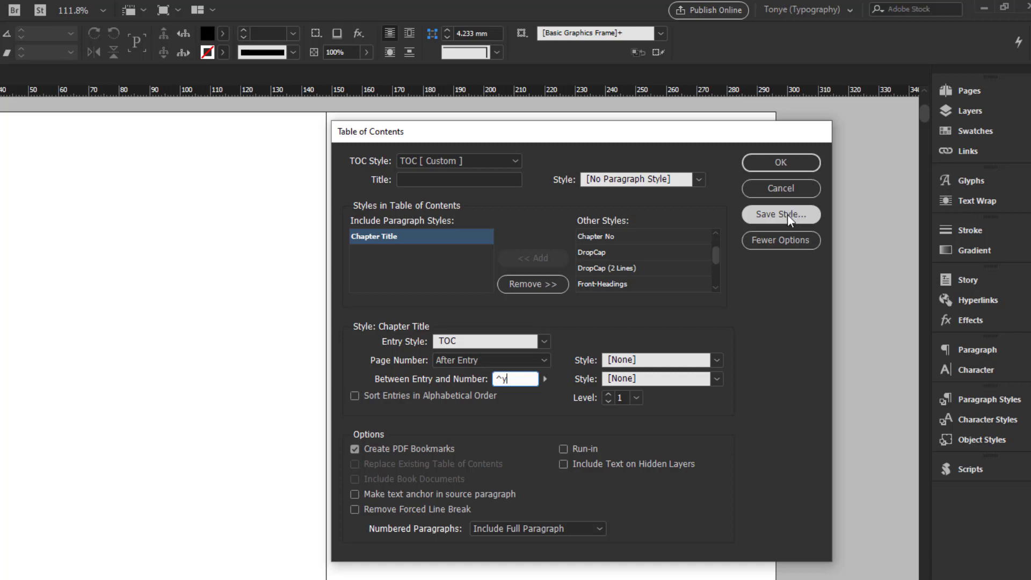
Step: Save the settings as style TOC_2, title it Contents, and generate the table of contents
left_click(780, 214)
type("TOC_2")
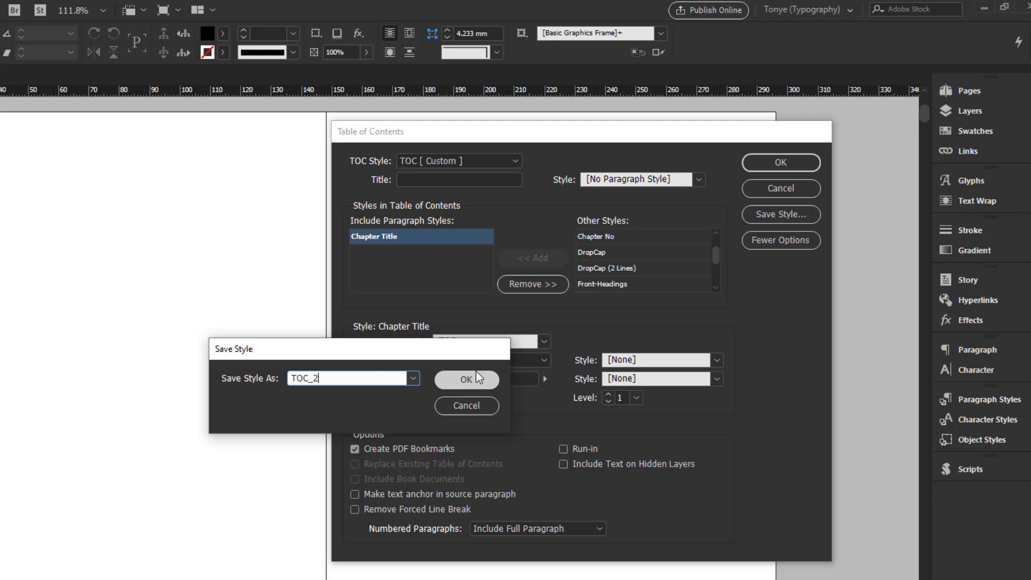
left_click(466, 379)
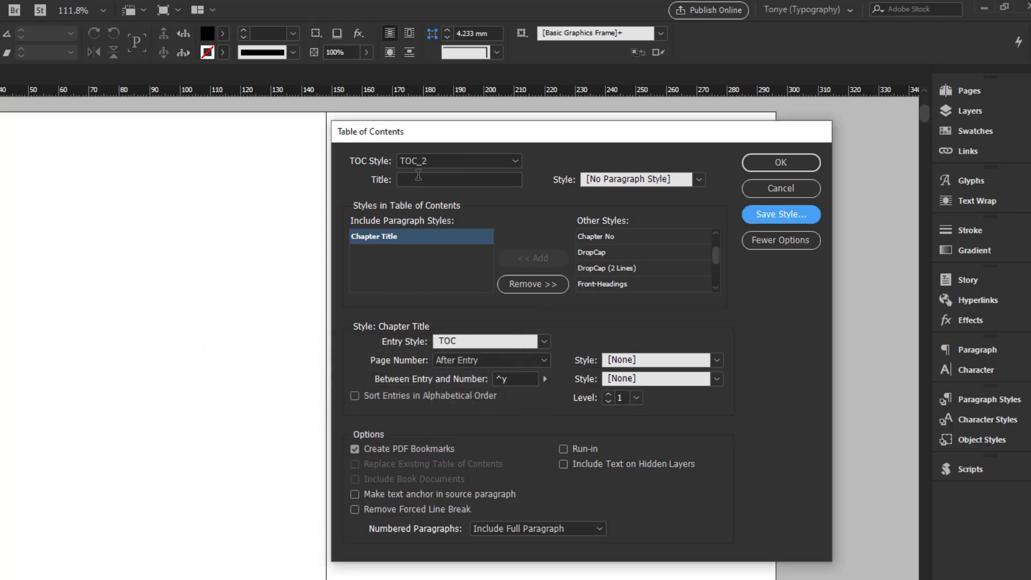
type("Contents")
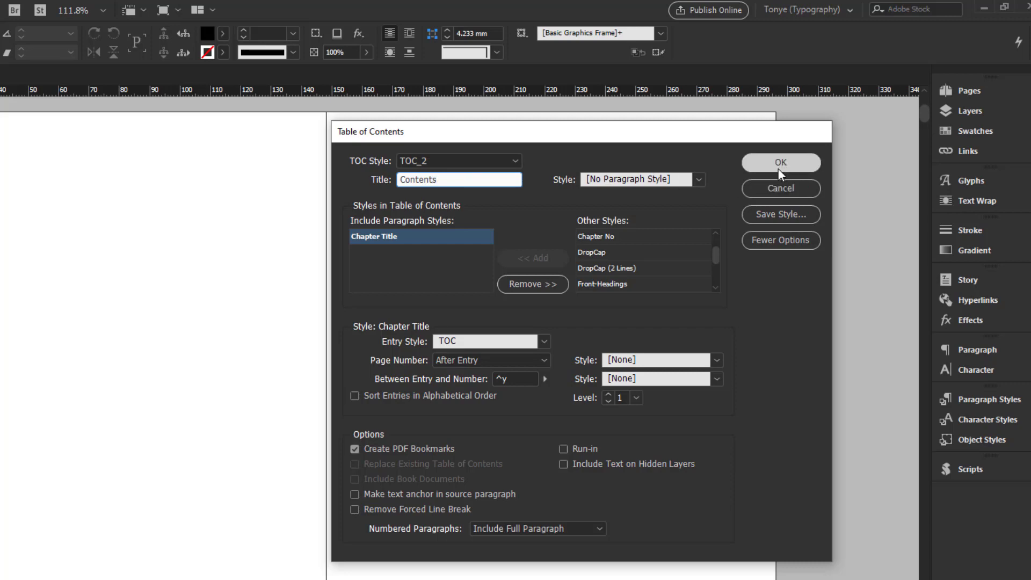
left_click(780, 162)
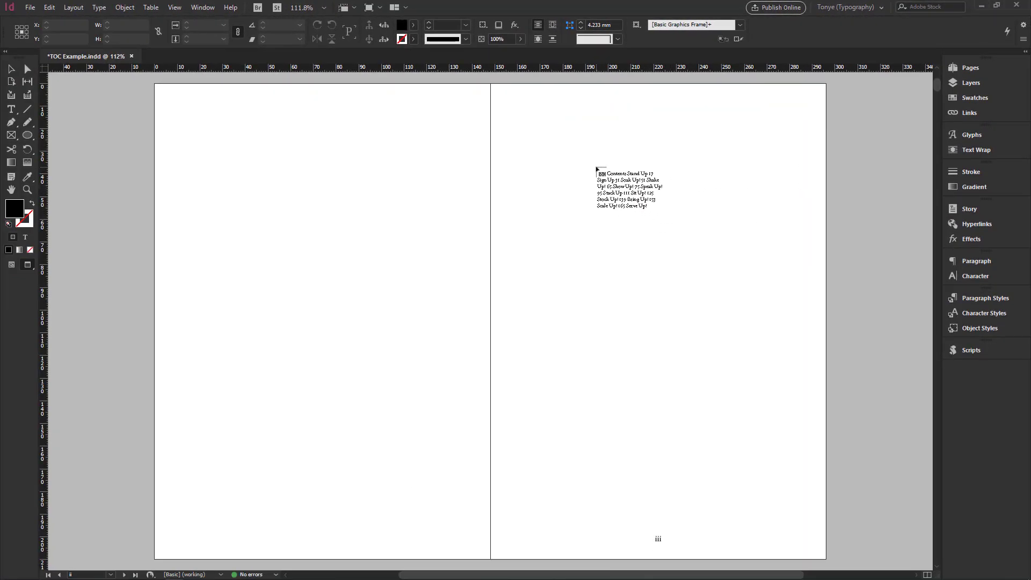
left_click_drag(628, 187, 572, 164)
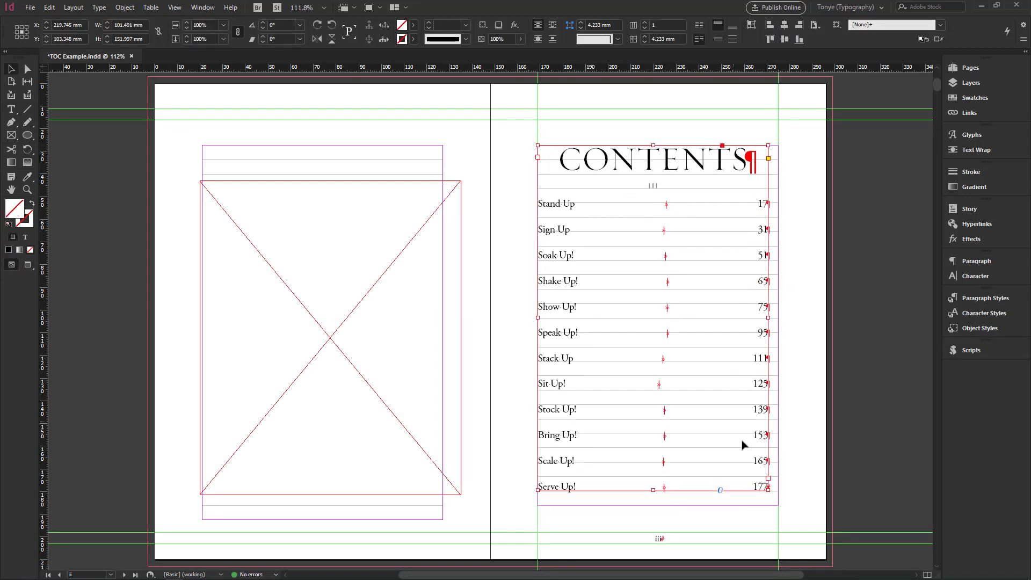
left_click_drag(766, 477, 775, 490)
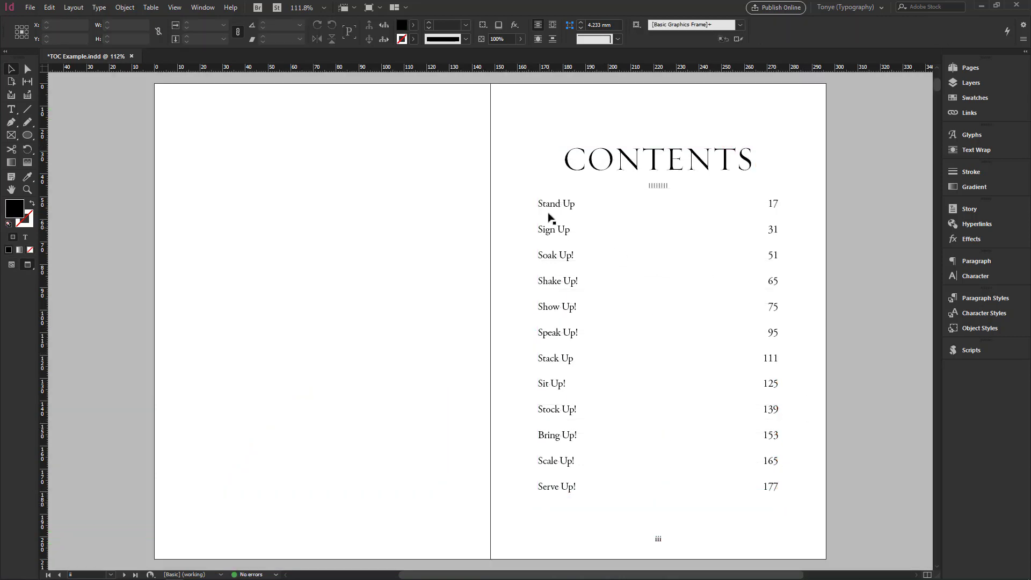
mouse_move(570, 244)
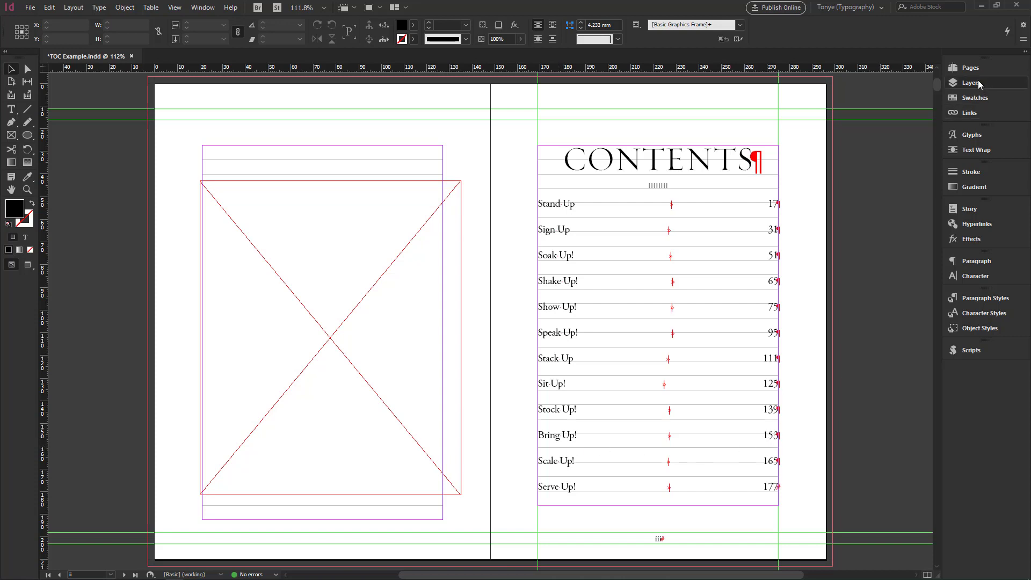
Step: Scroll the Pages panel thumbnails and jump to the Chapter 10 Bring Up! spread on page 153
left_click(968, 66)
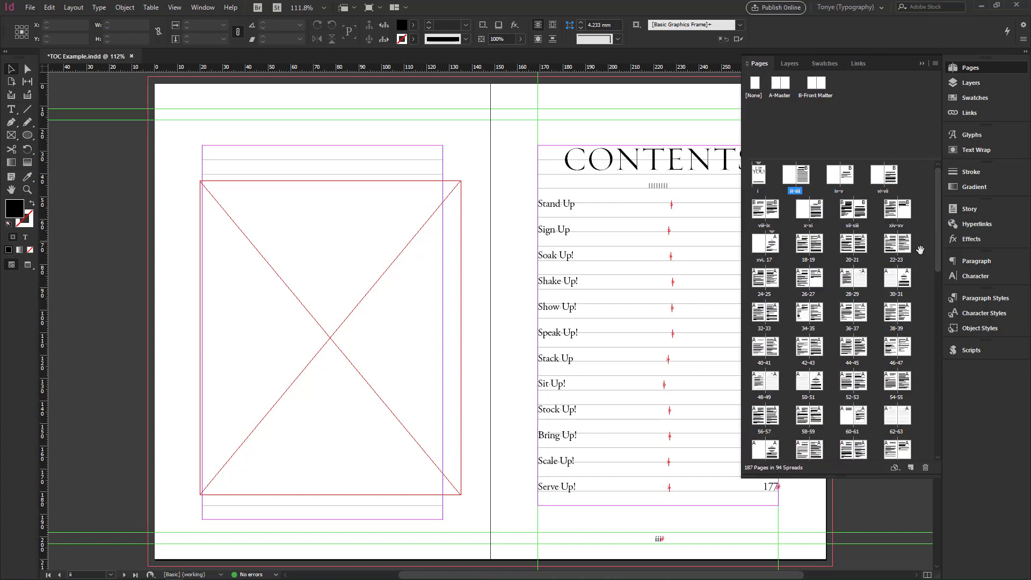
scroll("down", 3)
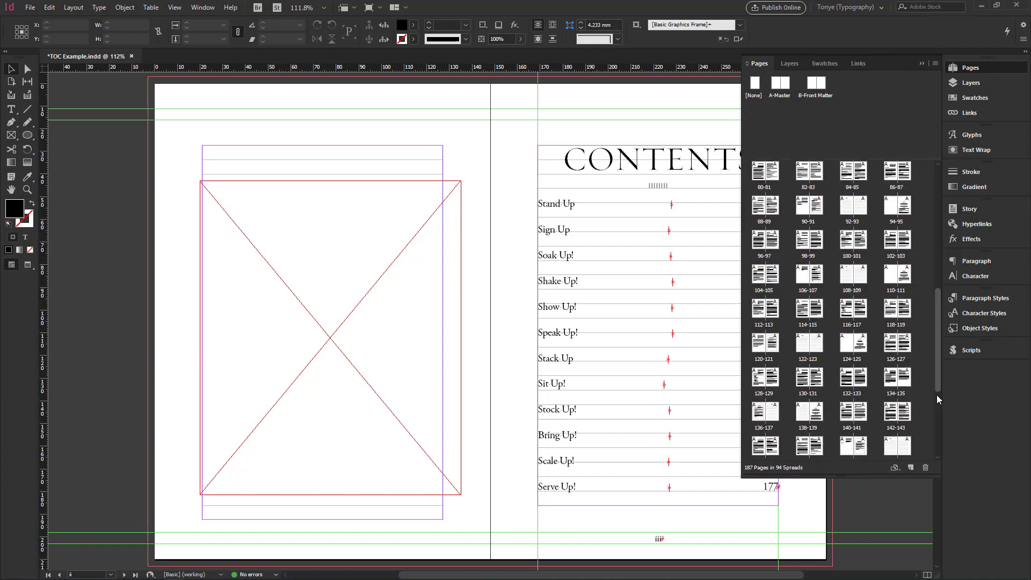
scroll("down", 3)
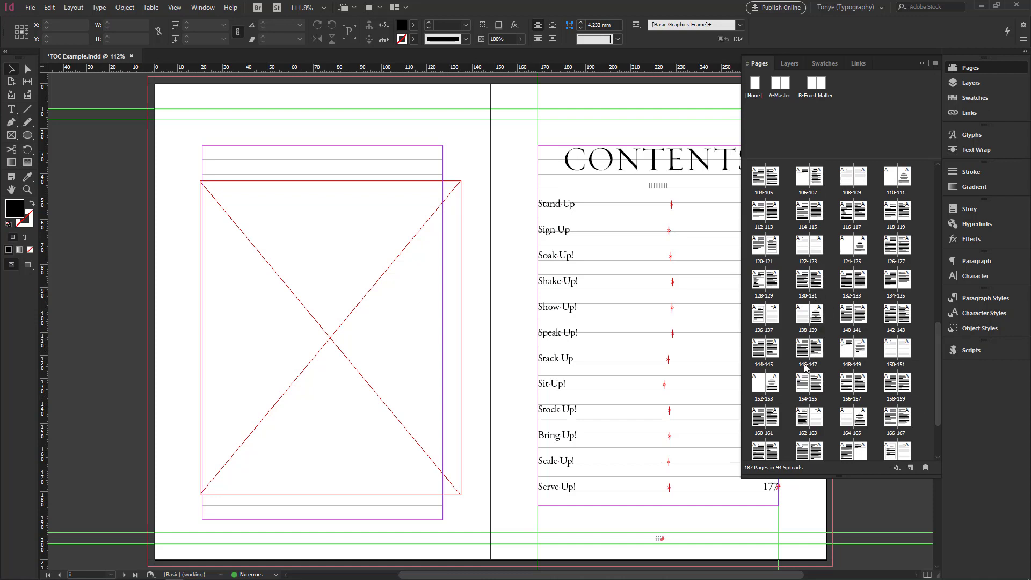
double_click(764, 383)
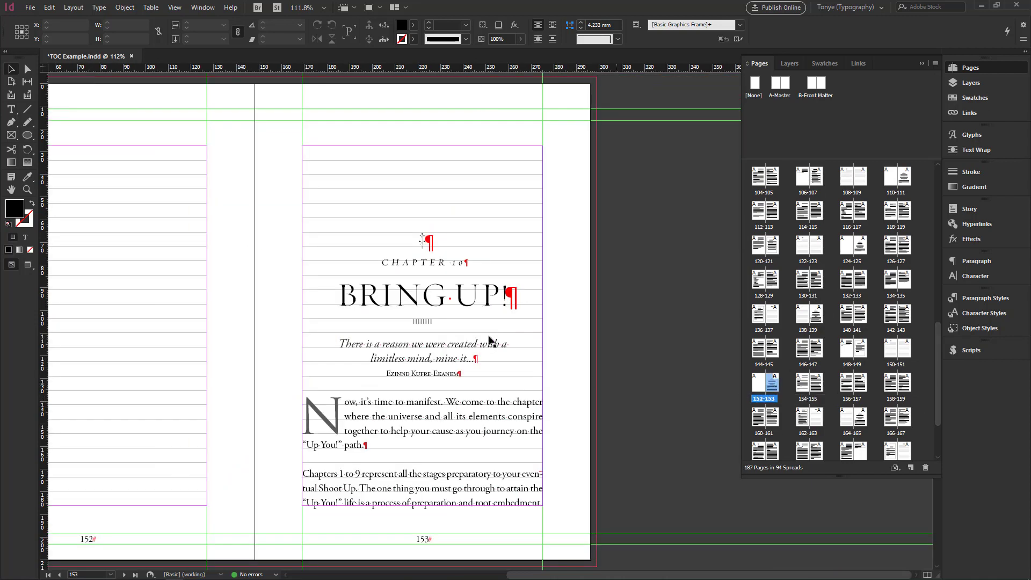
mouse_move(878, 191)
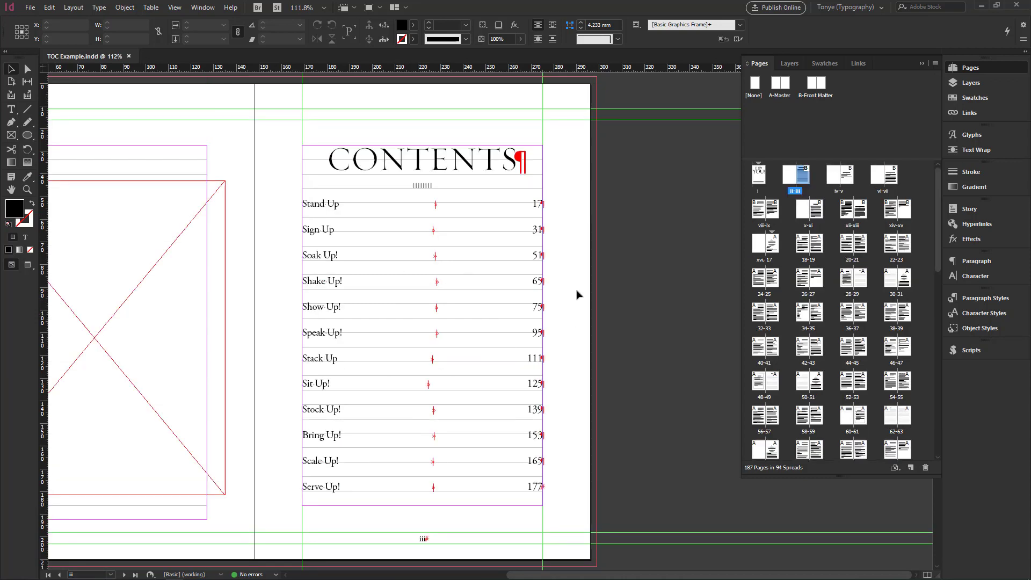
mouse_move(374, 425)
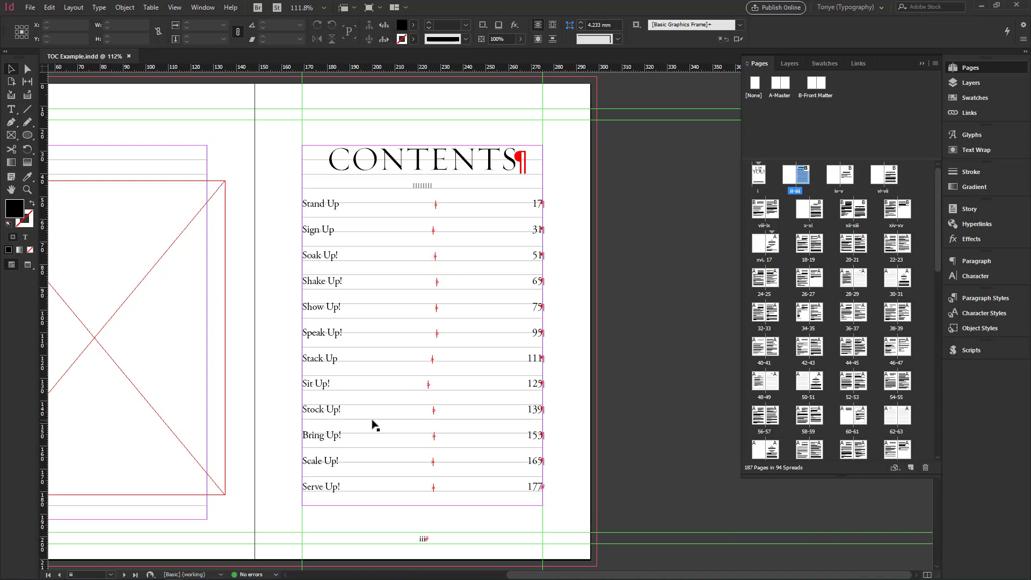
mouse_move(334, 455)
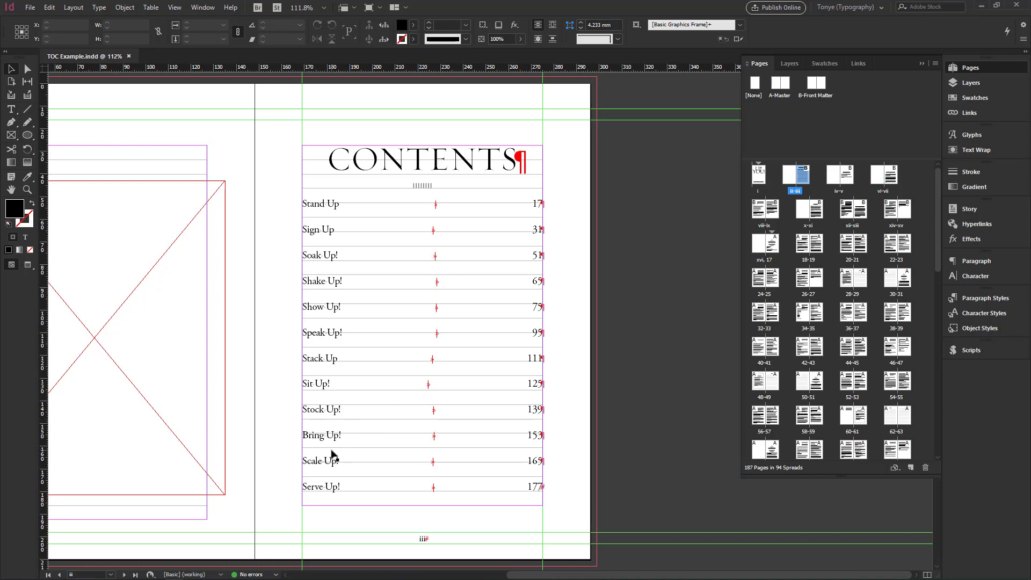
mouse_move(328, 447)
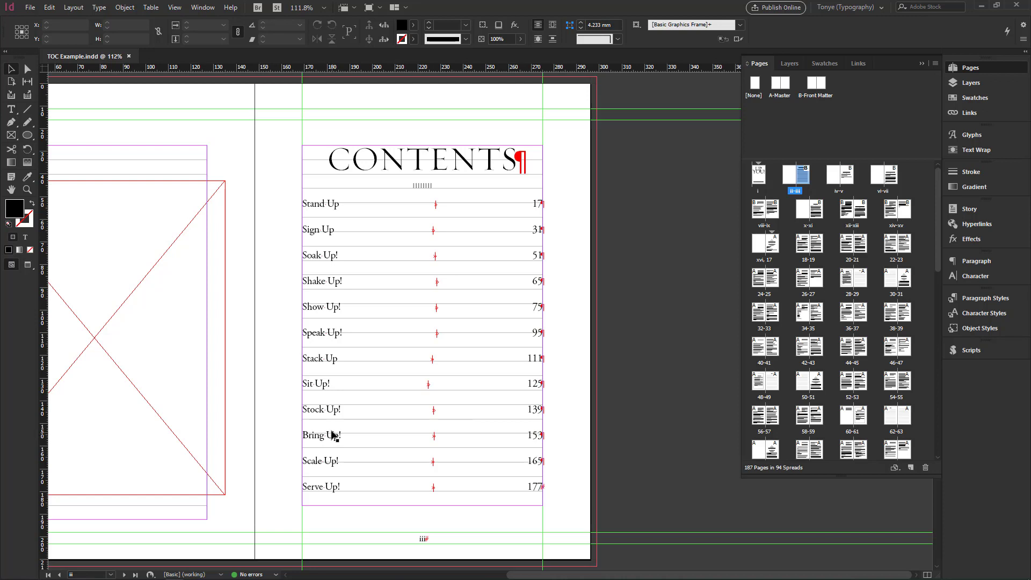
mouse_move(316, 371)
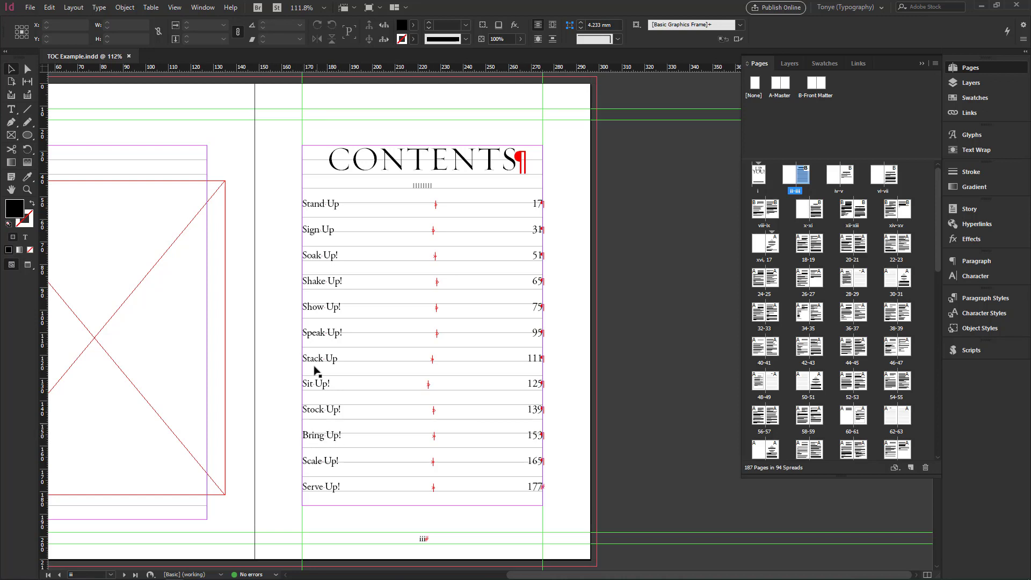
mouse_move(316, 337)
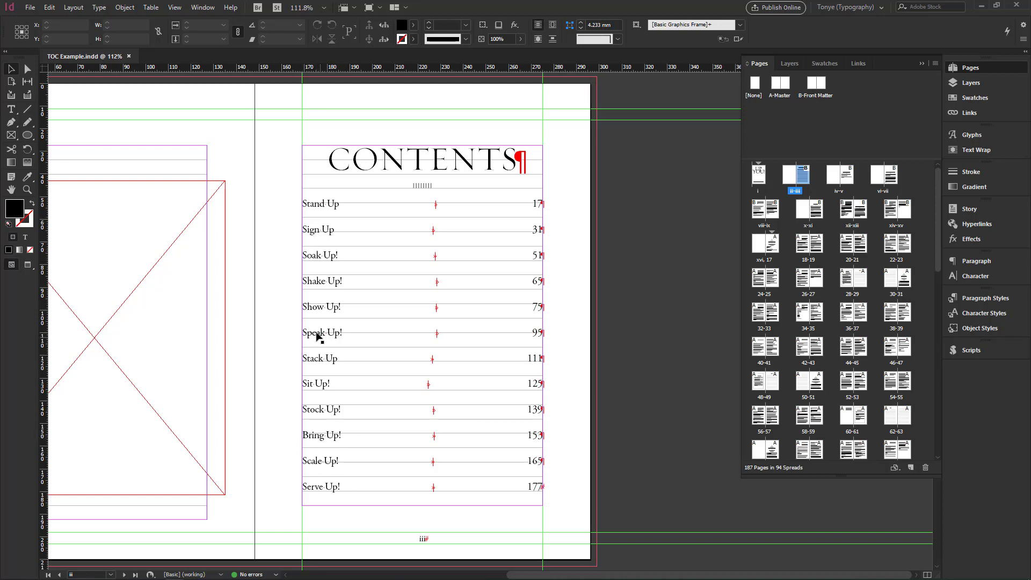
mouse_move(301, 339)
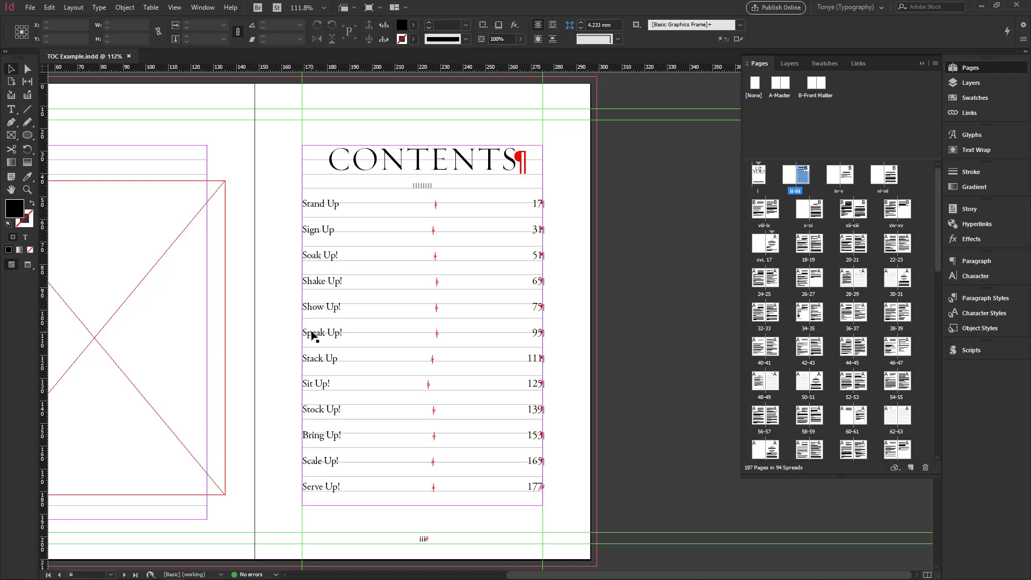
mouse_move(326, 341)
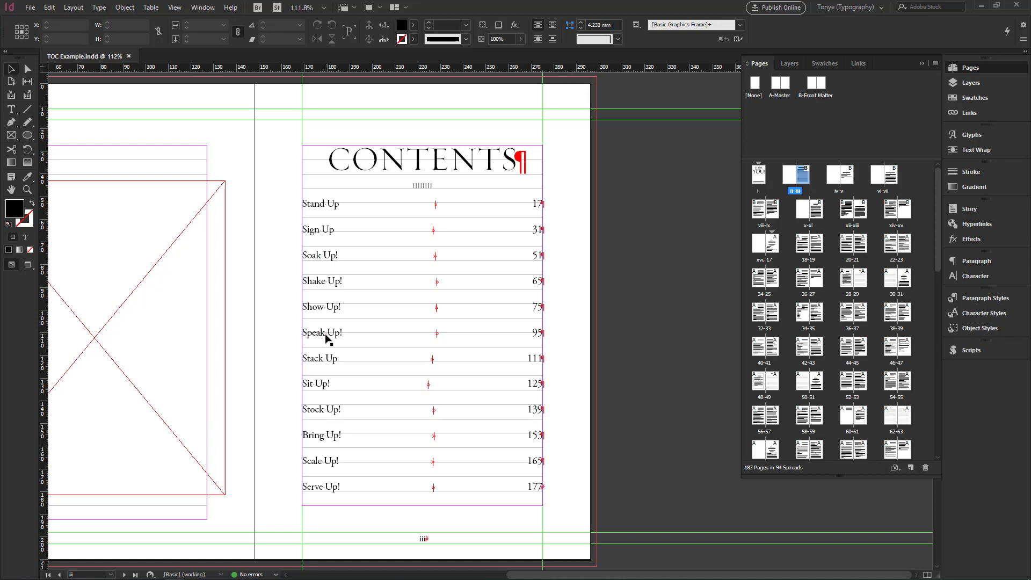
mouse_move(859, 362)
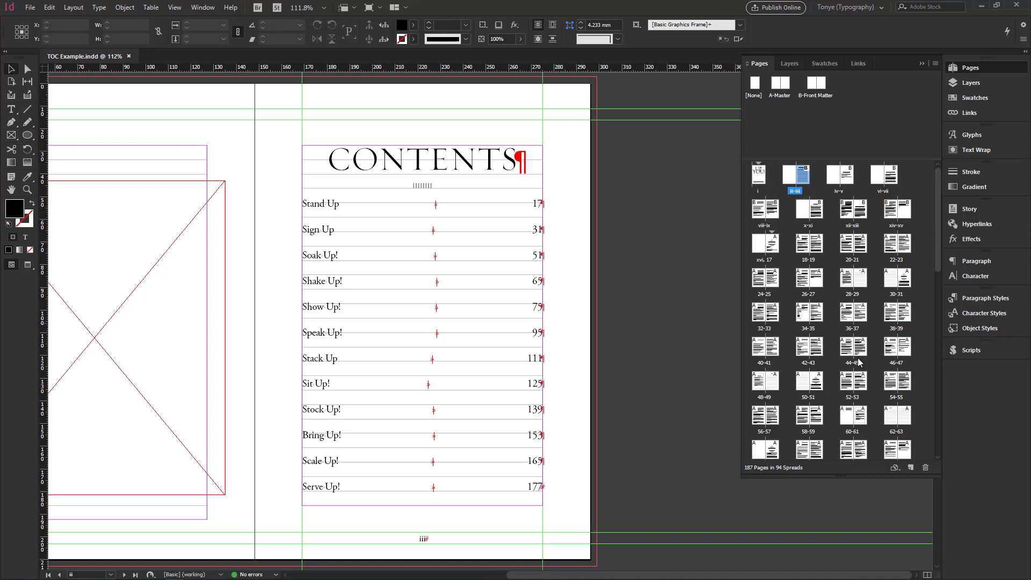
Step: Scroll the Pages panel toward the Chapter 6 spread on pages 94–95
scroll("down", 3)
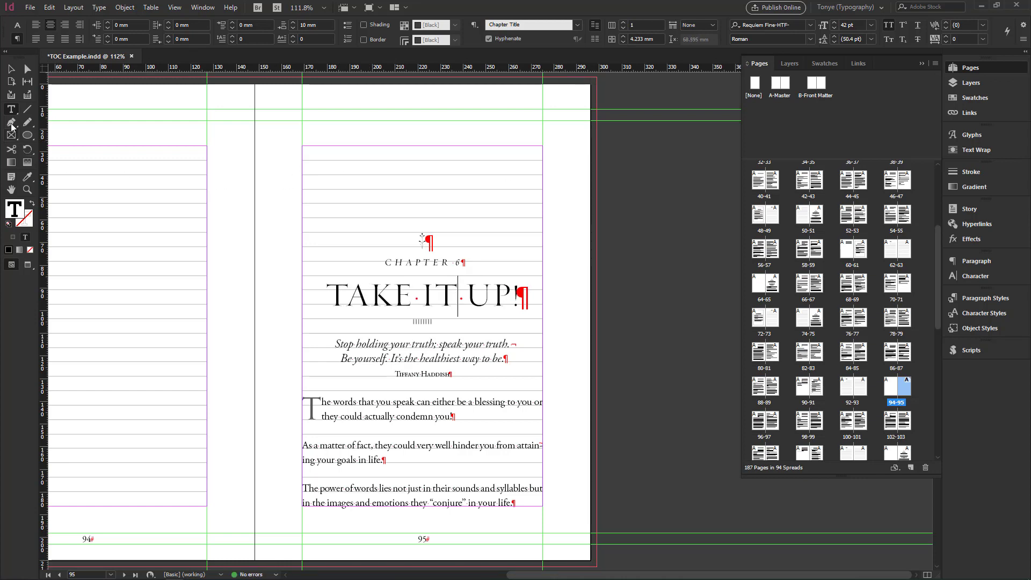
Step: Return to the CONTENTS page, which still lists Speak Up! at page 95
left_click(11, 69)
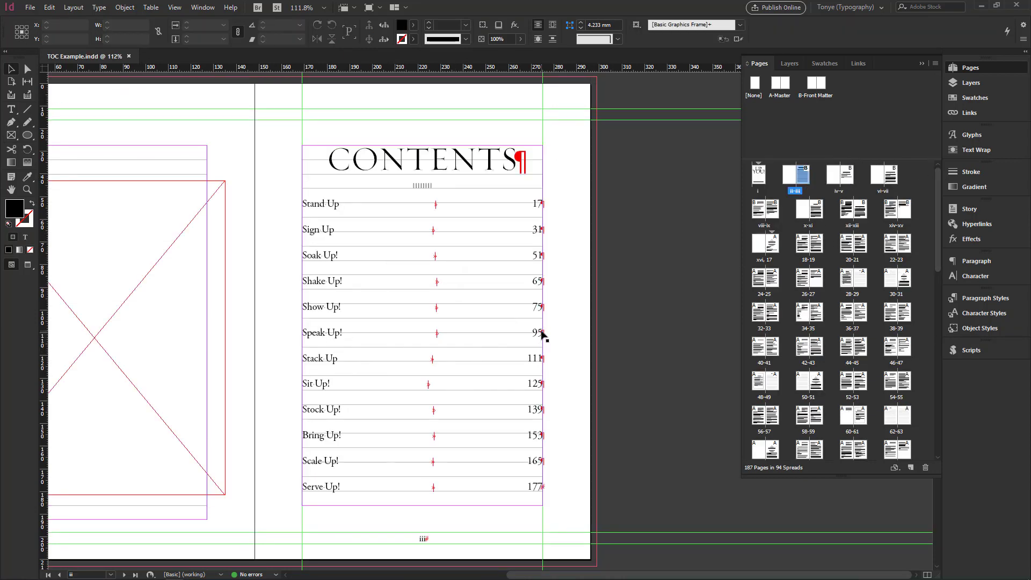
mouse_move(585, 239)
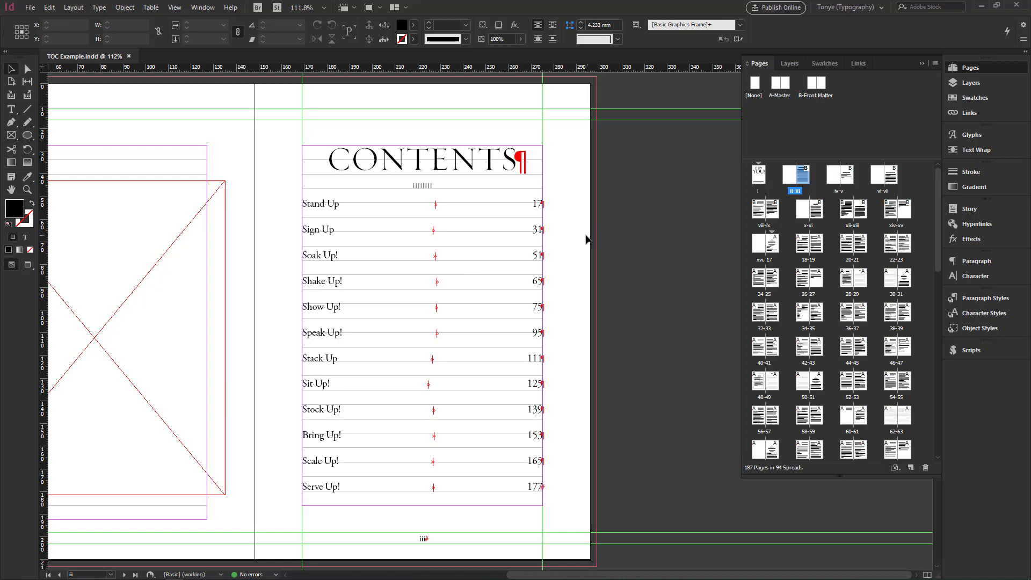
mouse_move(576, 228)
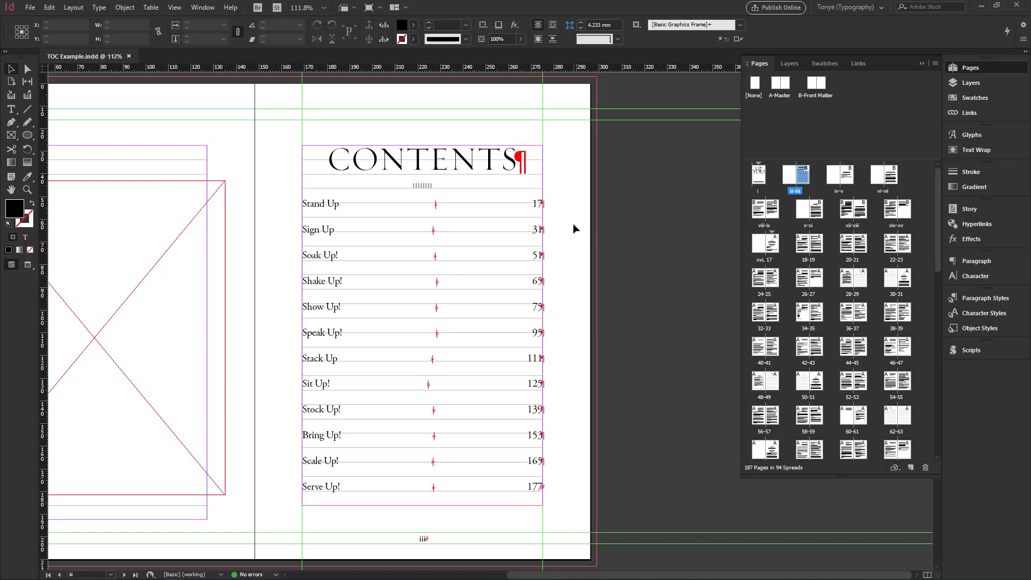
Step: Select the contents frame and run Update Table of Contents so page 95 reads Take It Up!
left_click(403, 206)
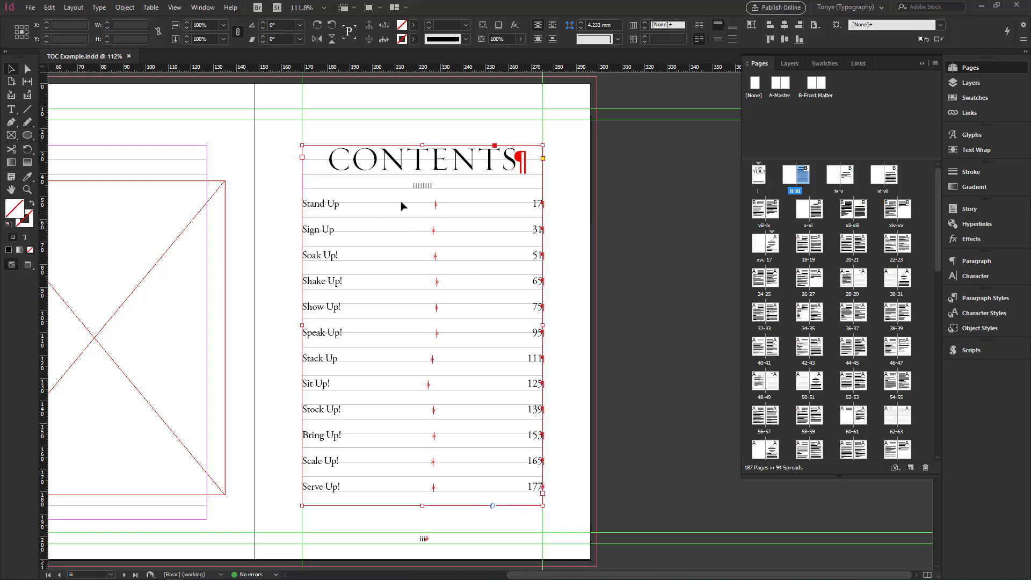
left_click(73, 7)
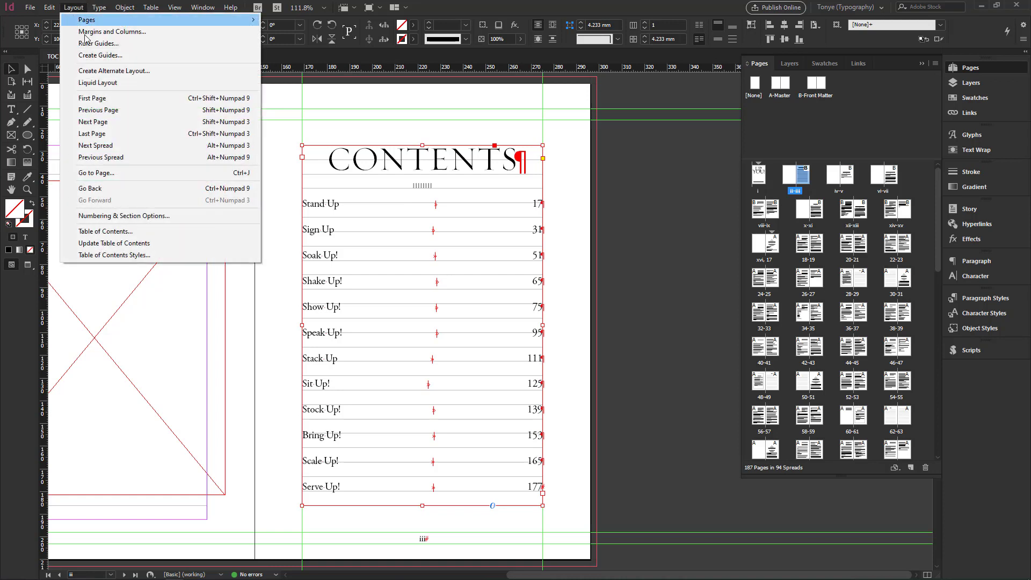
mouse_move(115, 244)
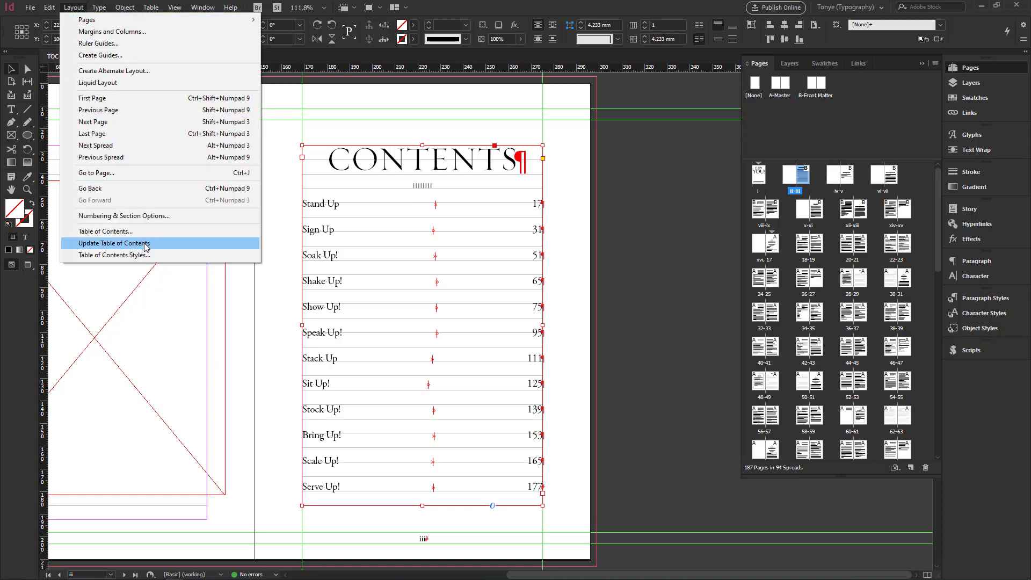
left_click(114, 244)
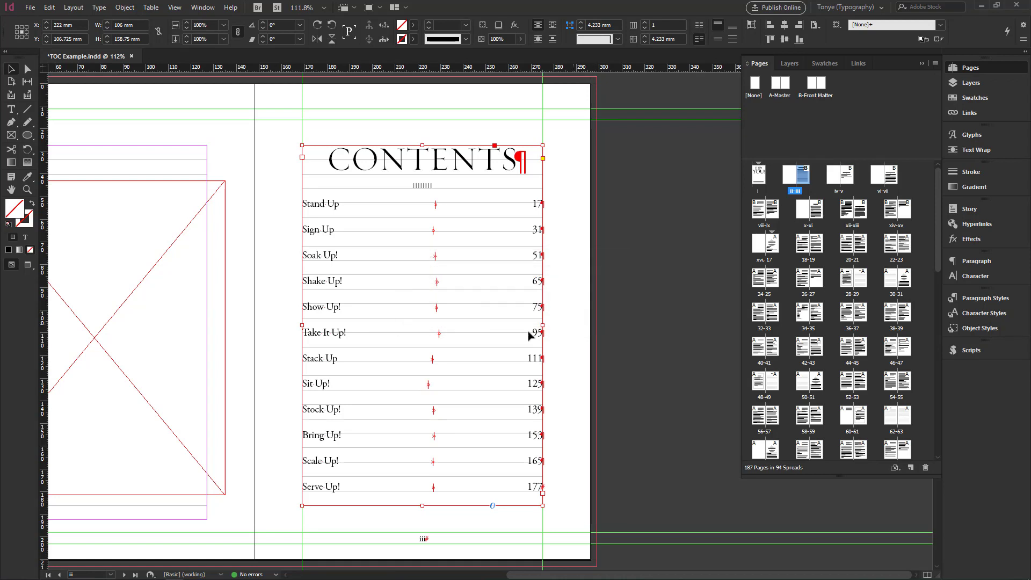